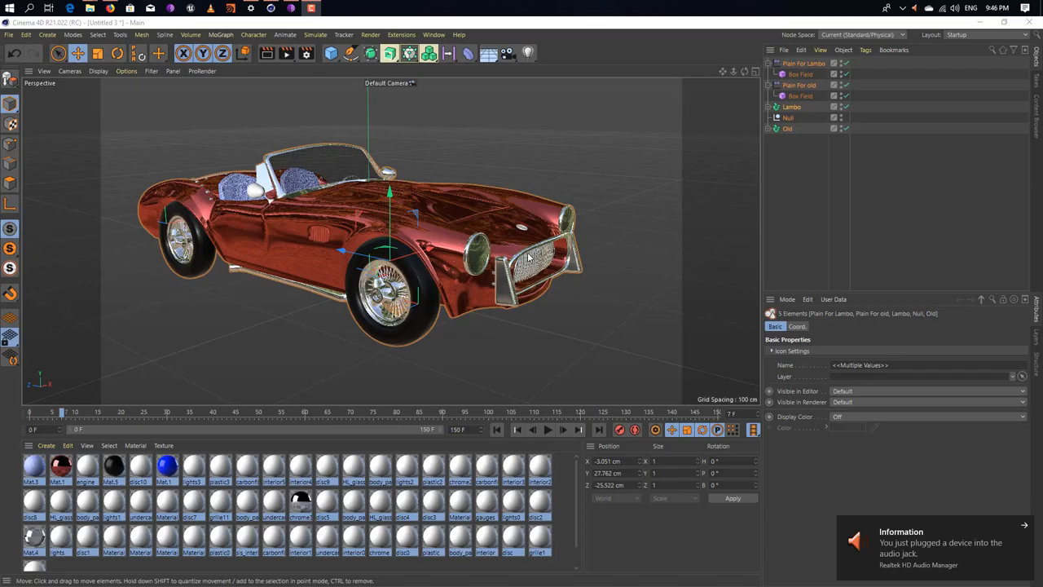
{"action": "mouse_move", "coordinate": [515, 251]}
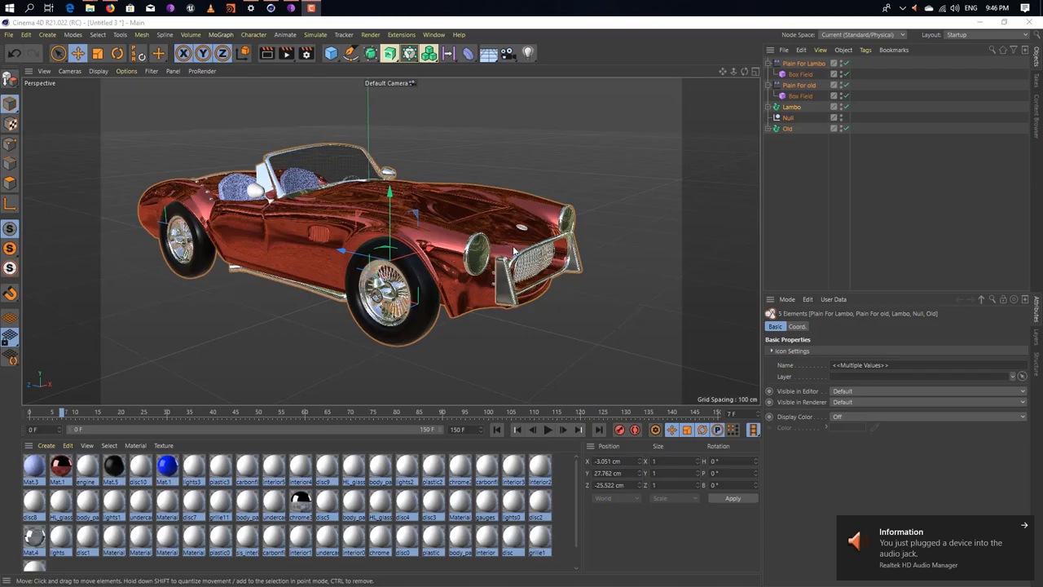
Orbit around the roadster and play, then scrub, the break-apart animation revealing the Mercedes
{"action": "left_click_drag", "start_coordinate": [513, 253], "coordinate": [541, 273]}
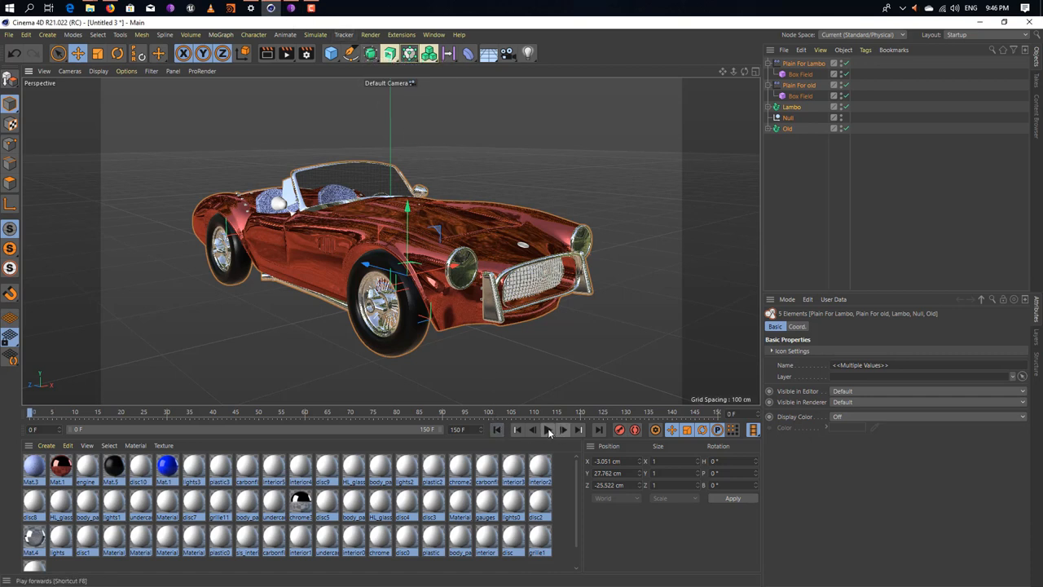
{"action": "left_click", "coordinate": [548, 430]}
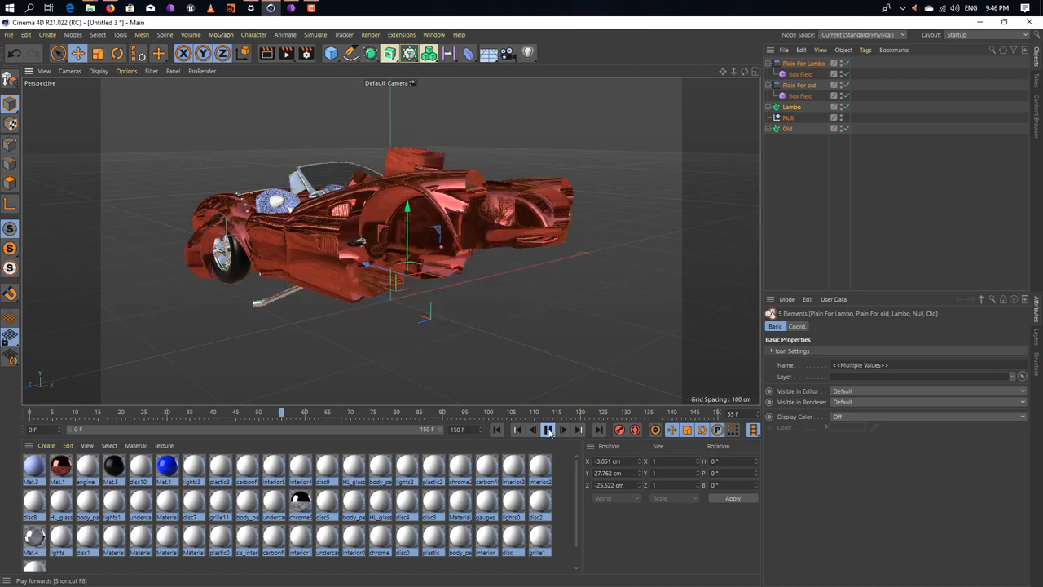
{"action": "left_click", "coordinate": [548, 431]}
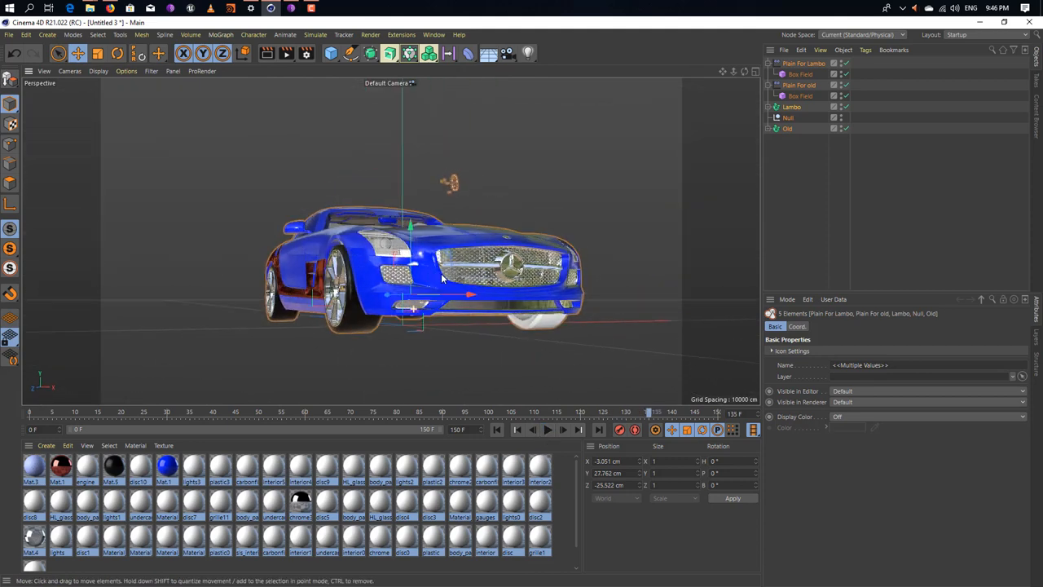
{"action": "left_click_drag", "start_coordinate": [440, 277], "coordinate": [499, 301]}
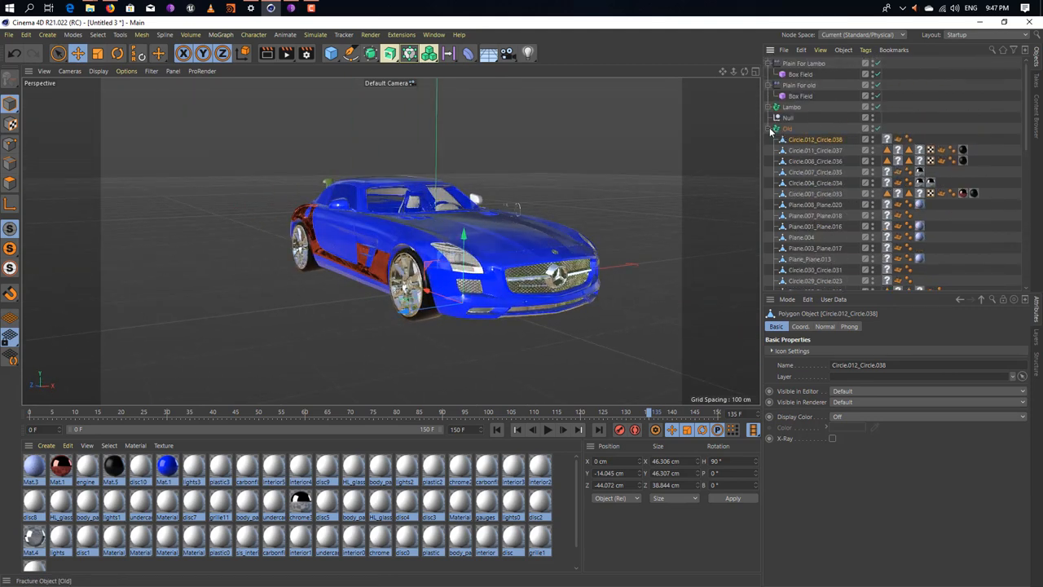
Expand the model groups in the Object Manager to inspect the individual fractured parts
{"action": "left_click", "coordinate": [775, 108]}
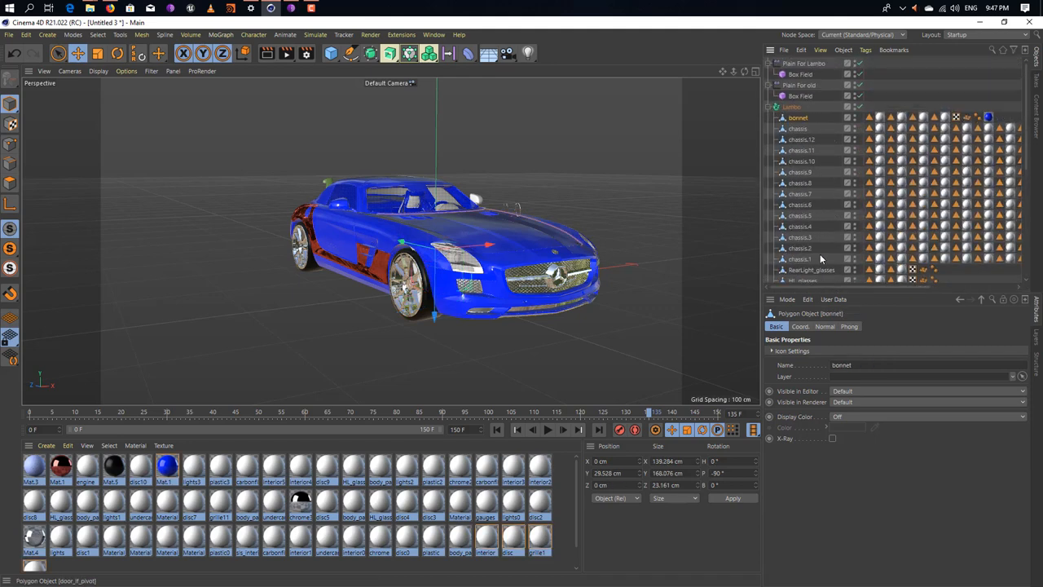
{"action": "scroll", "scroll_direction": "down", "scroll_amount": 3}
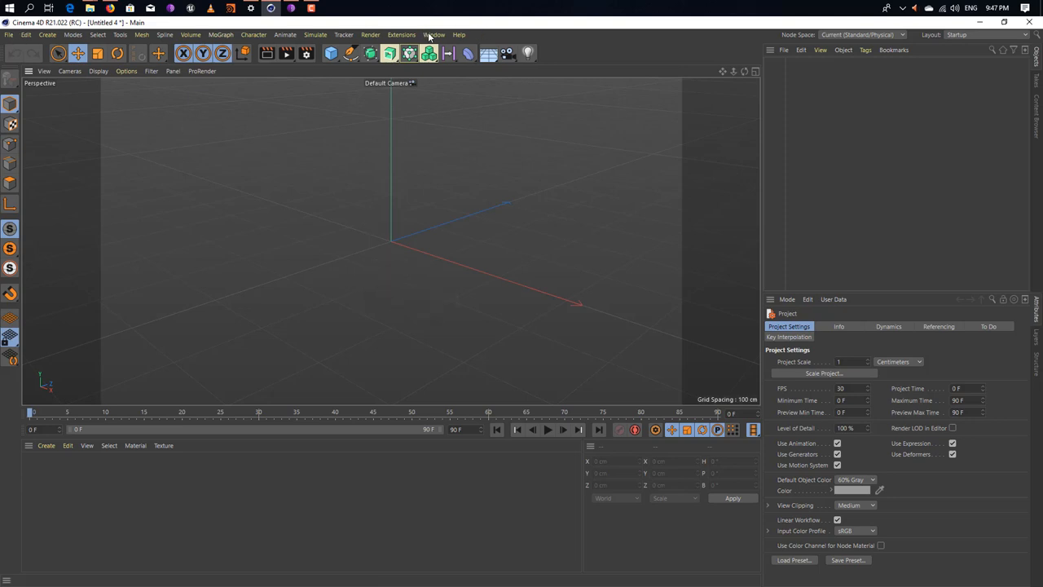
Switch documents via the Window menu and close the 1.old project without saving
{"action": "left_click", "coordinate": [434, 35]}
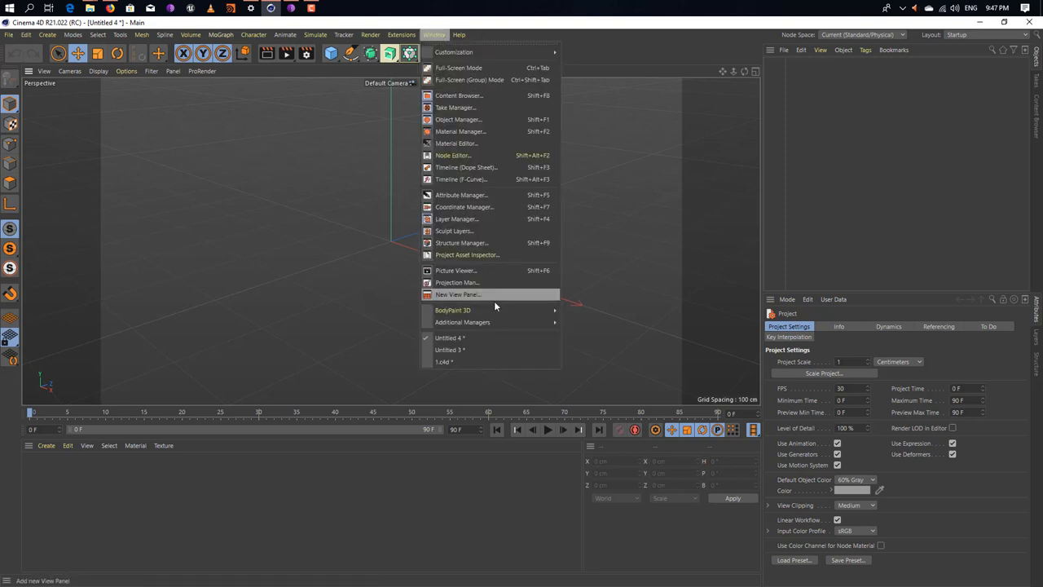
{"action": "left_click", "coordinate": [450, 348]}
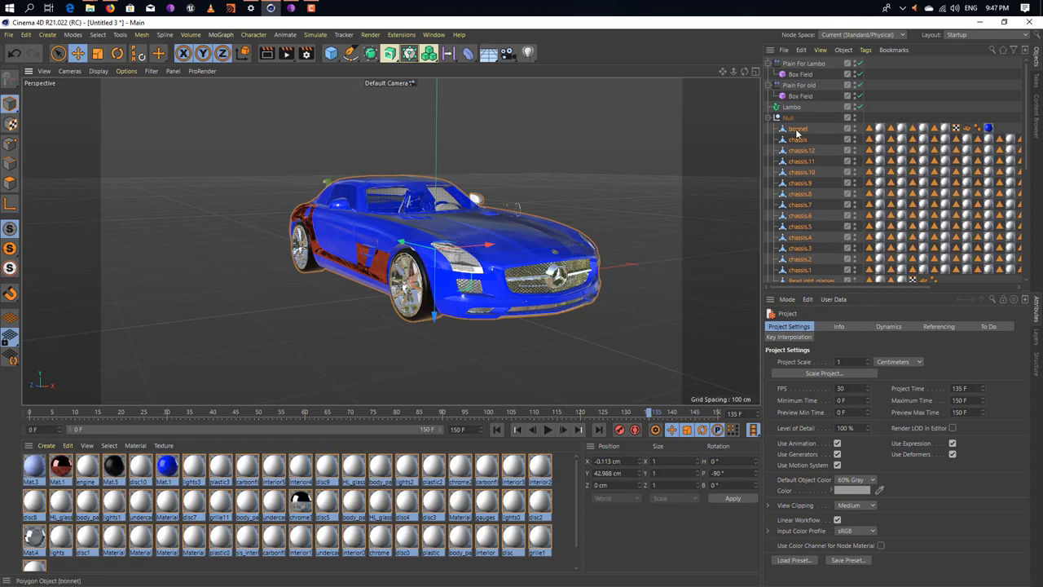
{"action": "left_click", "coordinate": [790, 117]}
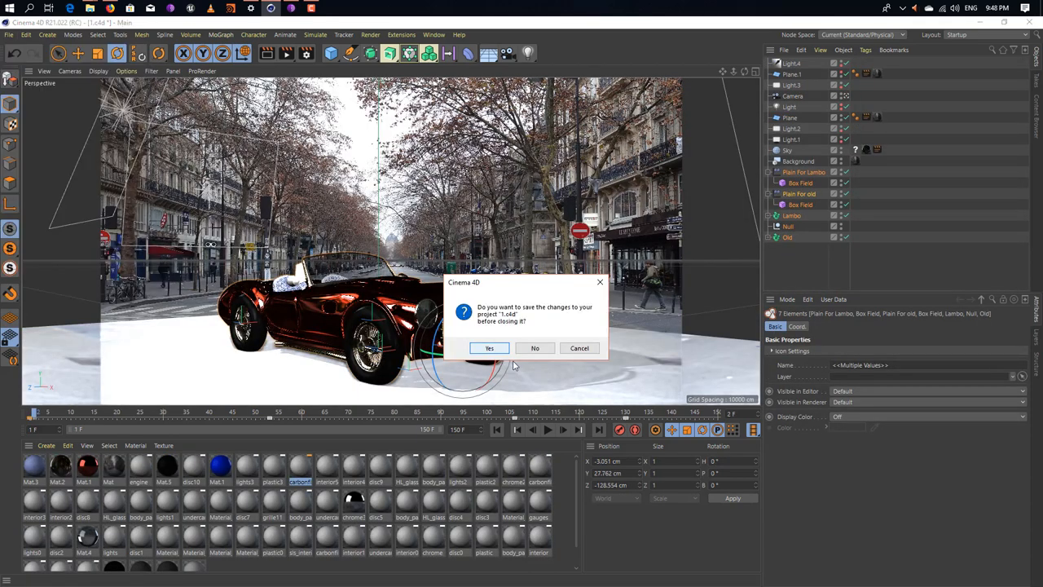
{"action": "left_click", "coordinate": [535, 348]}
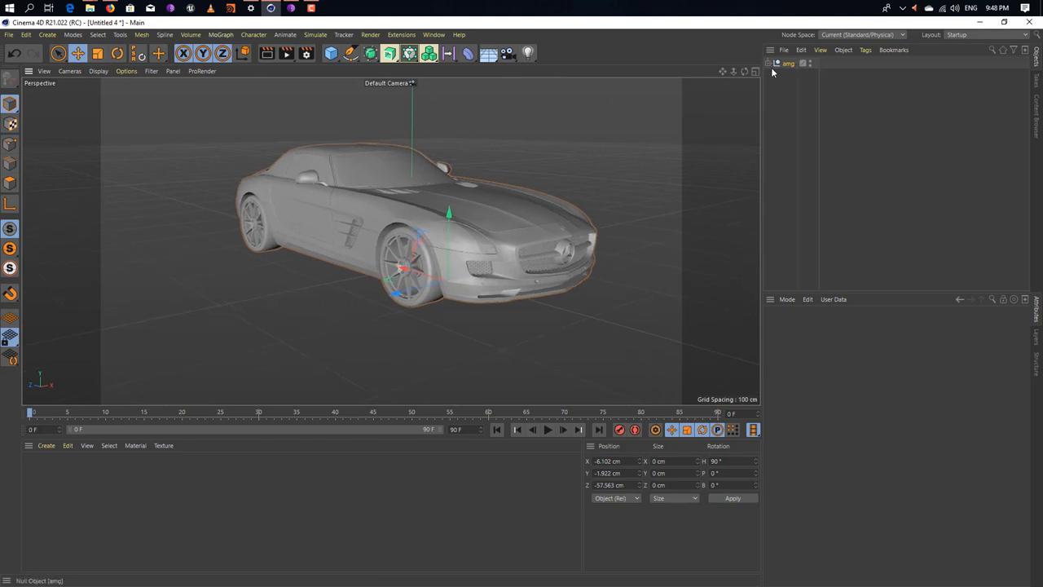
Bring the Old car into Untitled 4 and move it to overlap the Mercedes
{"action": "left_click", "coordinate": [773, 73]}
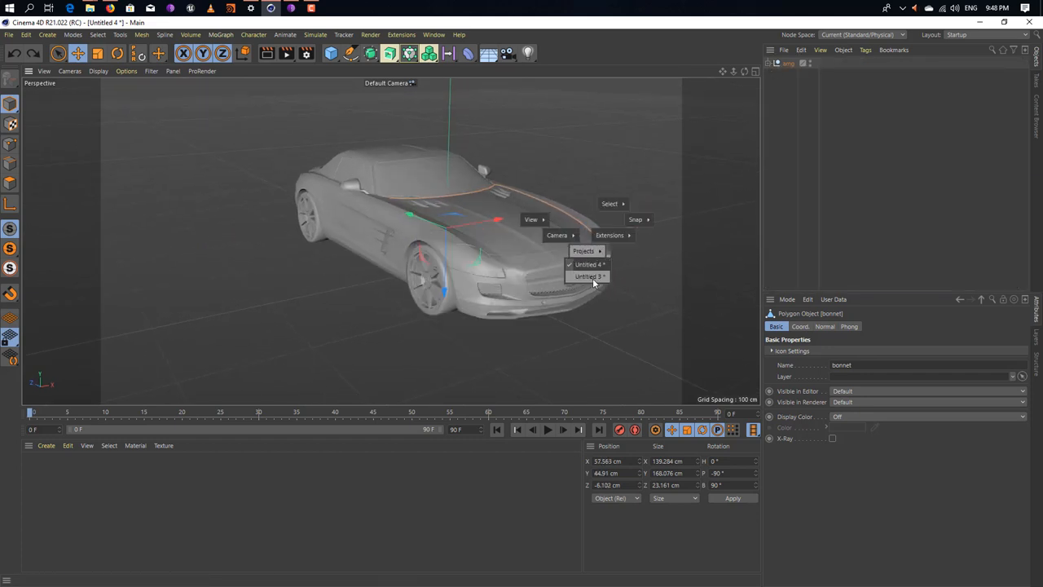
{"action": "left_click", "coordinate": [587, 277]}
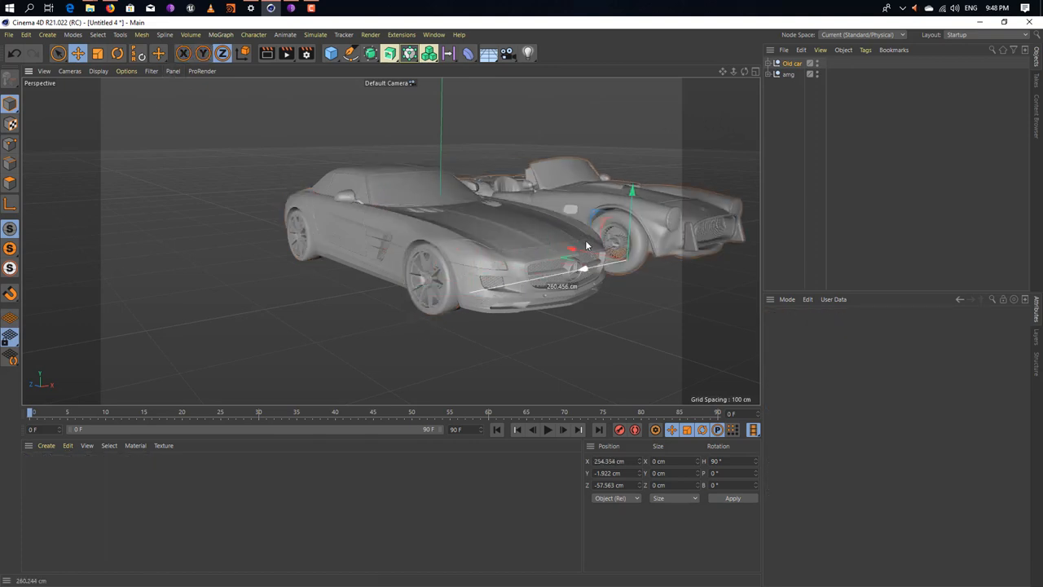
{"action": "left_click_drag", "start_coordinate": [587, 244], "coordinate": [524, 279]}
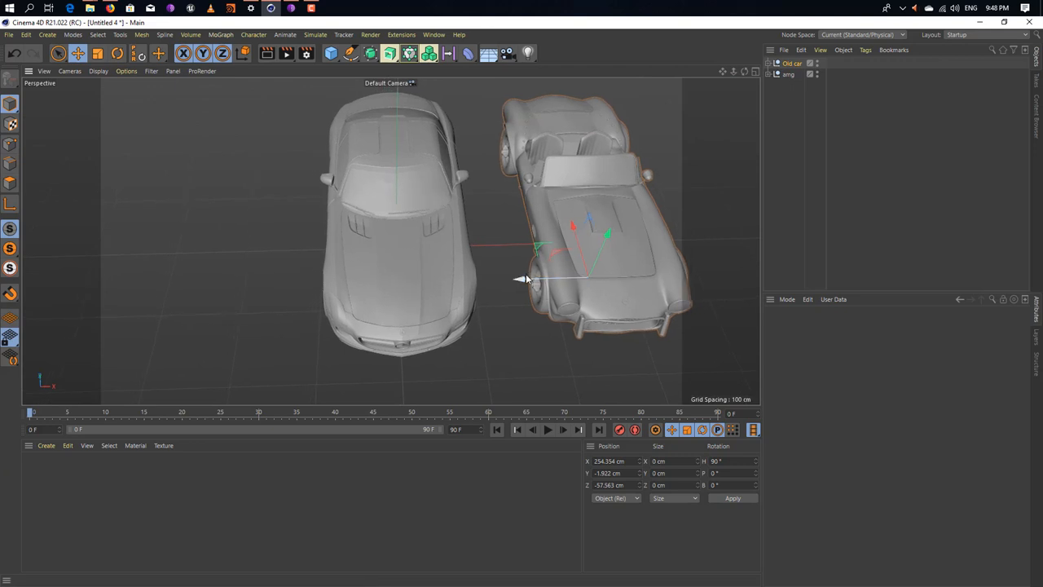
{"action": "left_click_drag", "start_coordinate": [521, 280], "coordinate": [334, 287]}
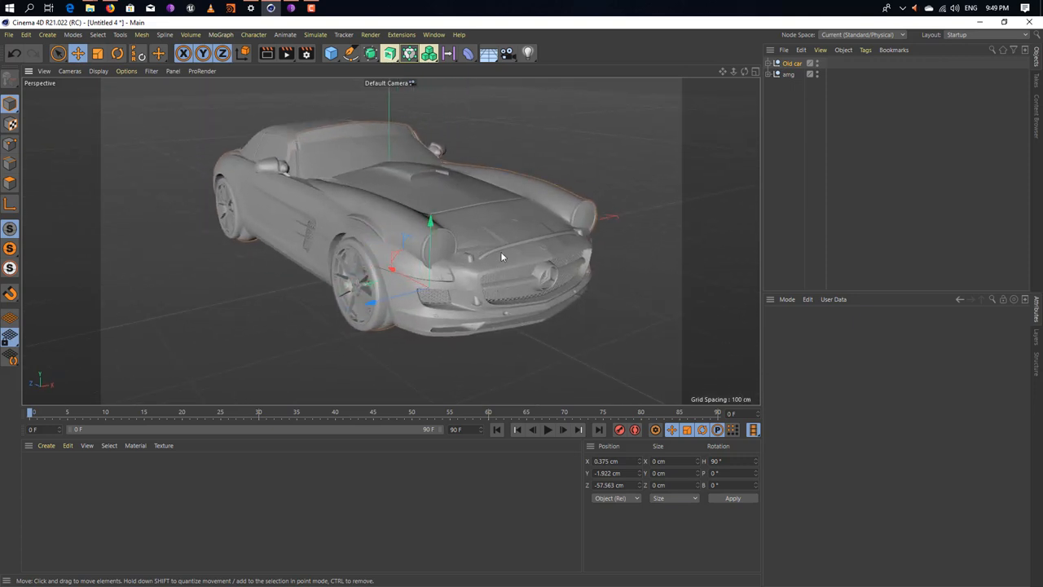
{"action": "mouse_move", "coordinate": [561, 168]}
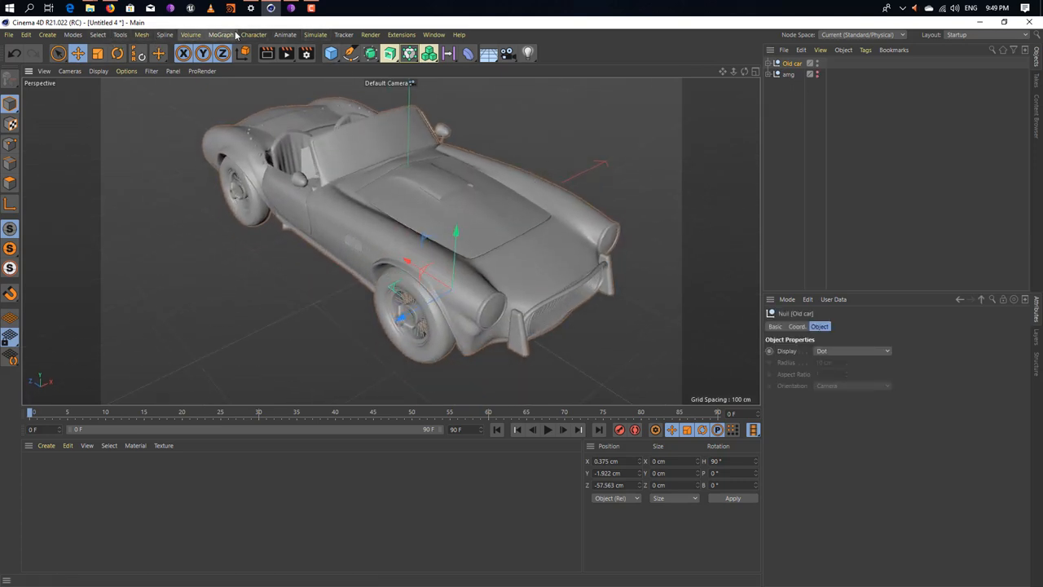
Add a MoGraph Fracture object to hold the old roadster
{"action": "left_click", "coordinate": [221, 34]}
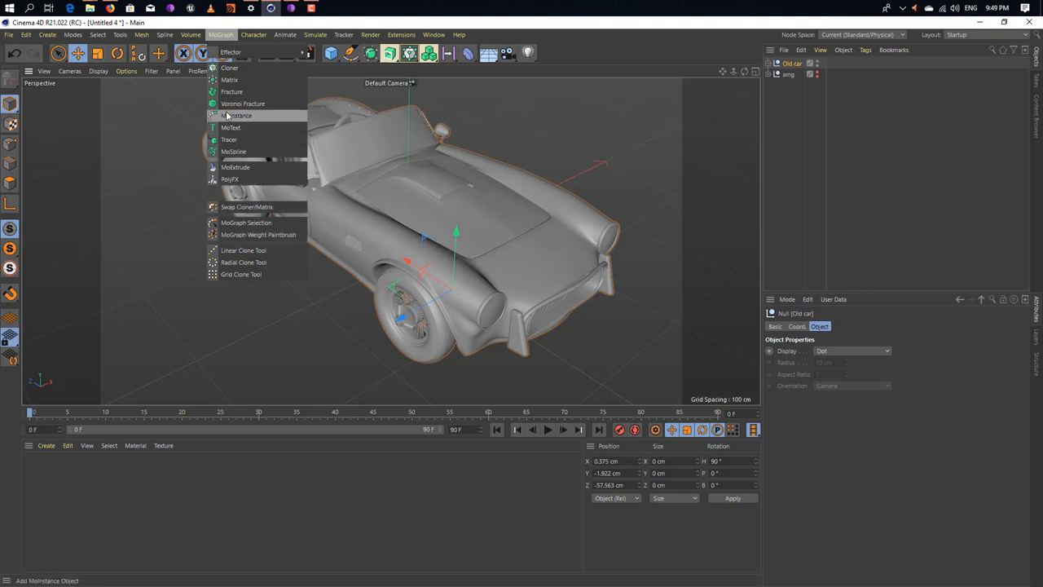
{"action": "left_click", "coordinate": [231, 92]}
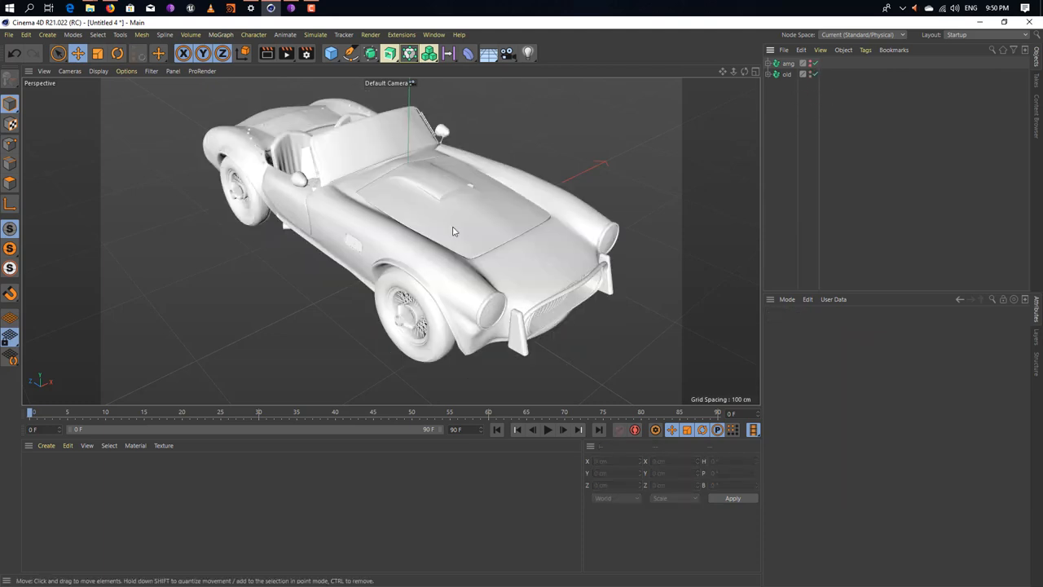
Add a Plain effector from the MoGraph Effector menu
{"action": "left_click_drag", "start_coordinate": [453, 231], "coordinate": [497, 225]}
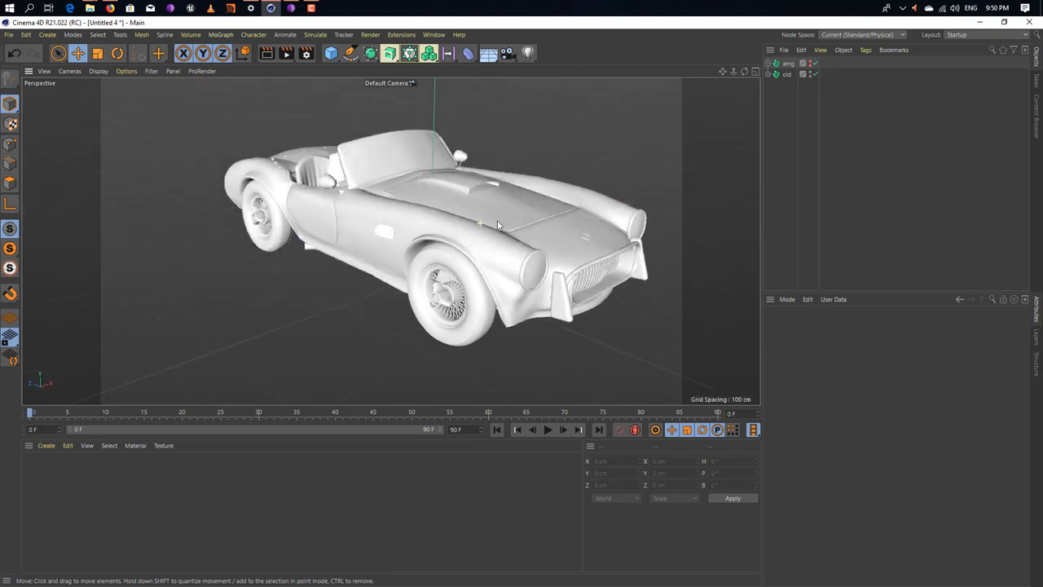
{"action": "left_click_drag", "start_coordinate": [497, 225], "coordinate": [521, 216]}
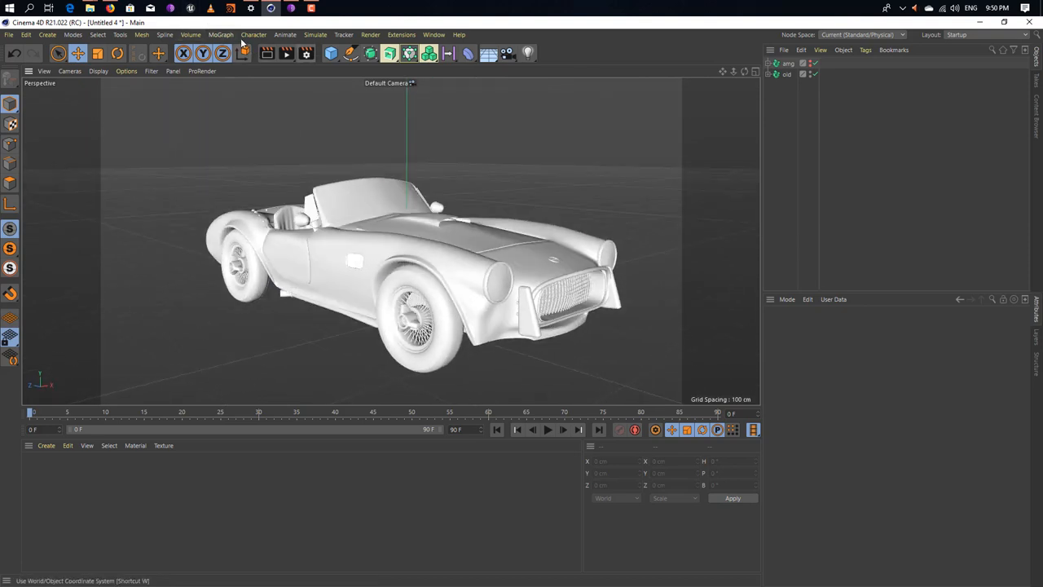
{"action": "left_click", "coordinate": [221, 34]}
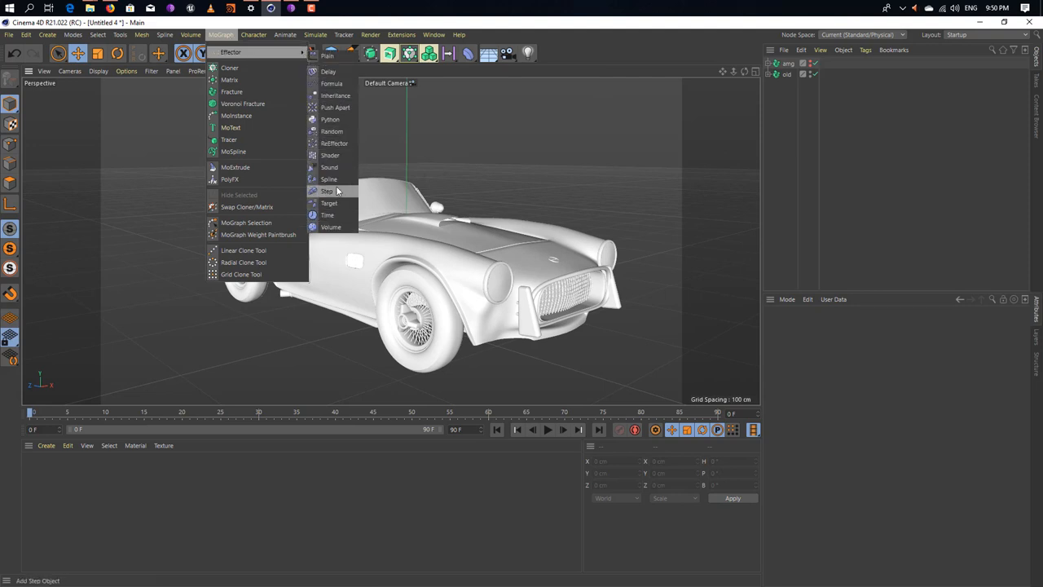
{"action": "mouse_move", "coordinate": [326, 62]}
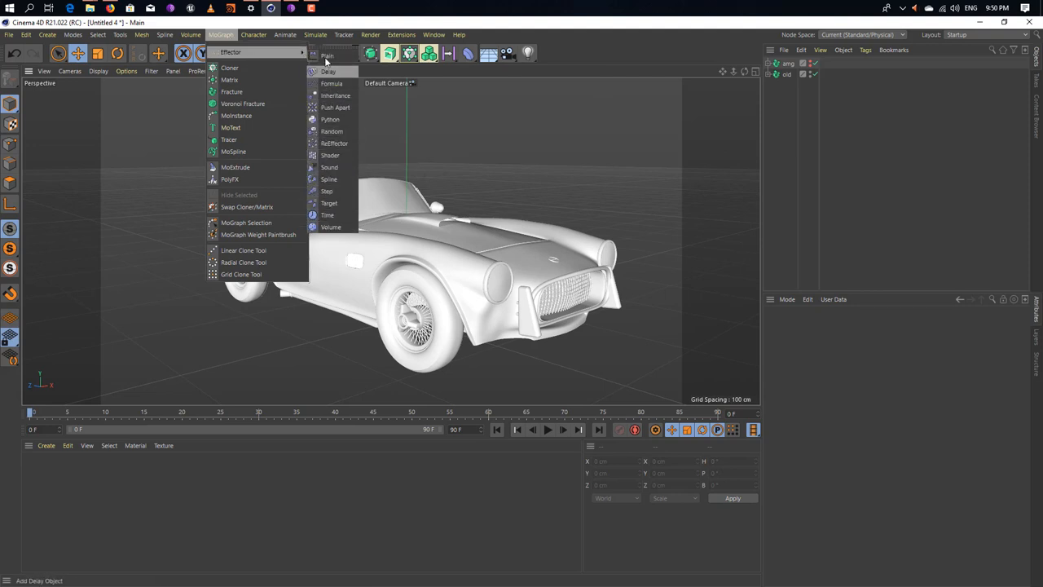
{"action": "left_click", "coordinate": [327, 56]}
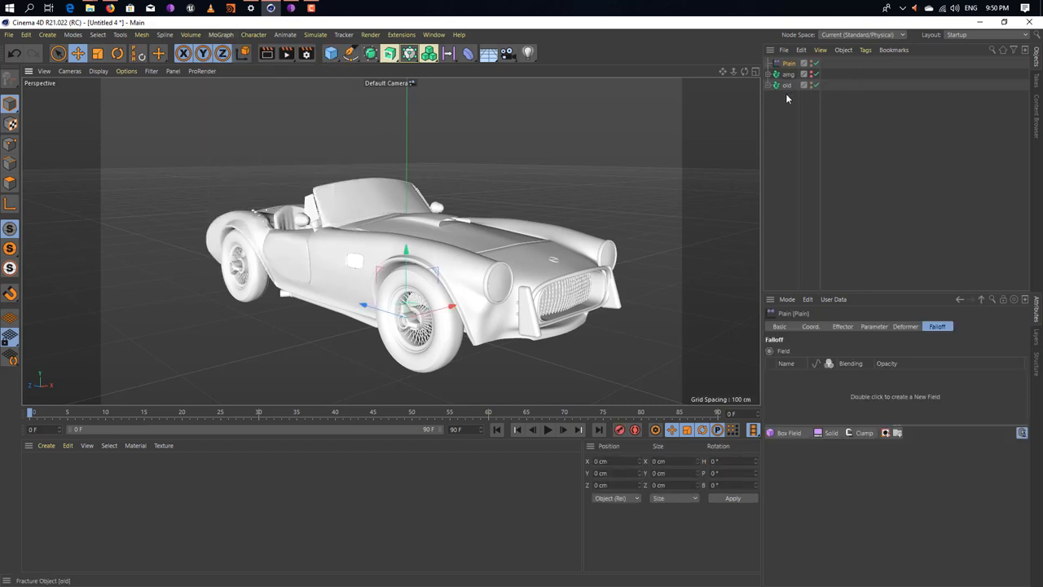
Check the old Fracture object's Effectors and Transform tabs to confirm the Plain is assigned
{"action": "left_click", "coordinate": [785, 85]}
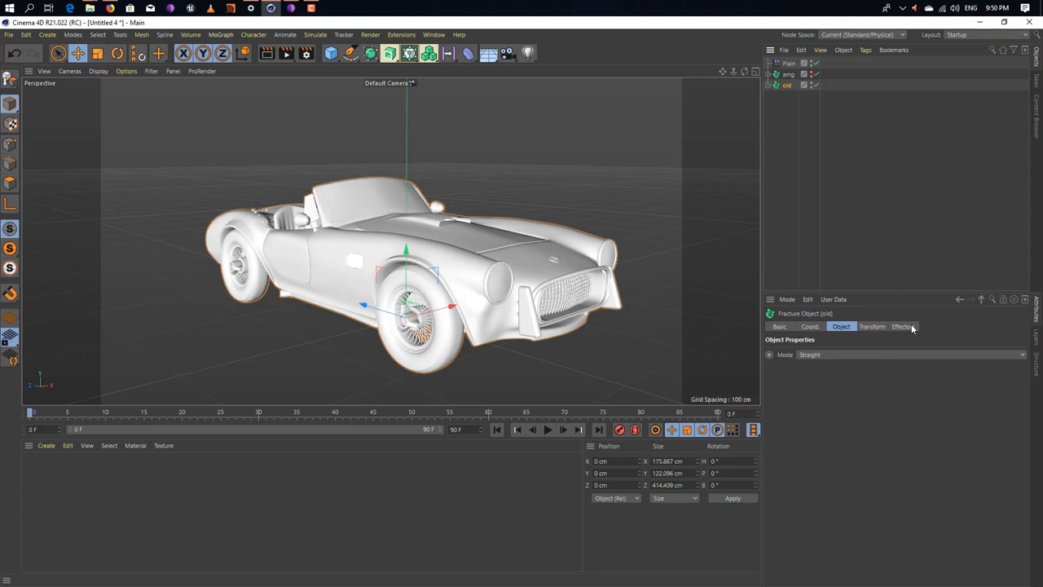
{"action": "left_click", "coordinate": [902, 325]}
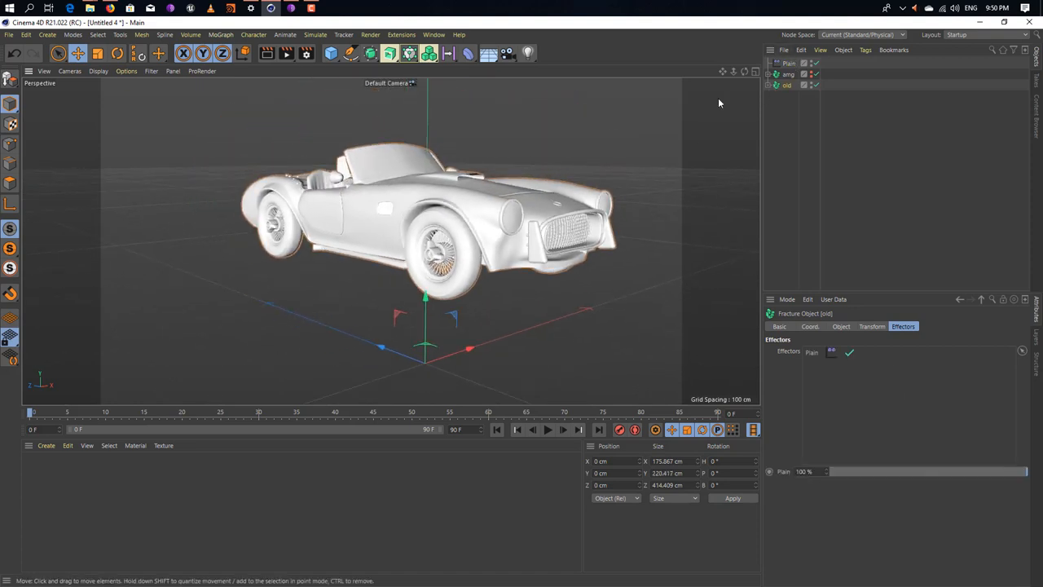
{"action": "left_click", "coordinate": [870, 326]}
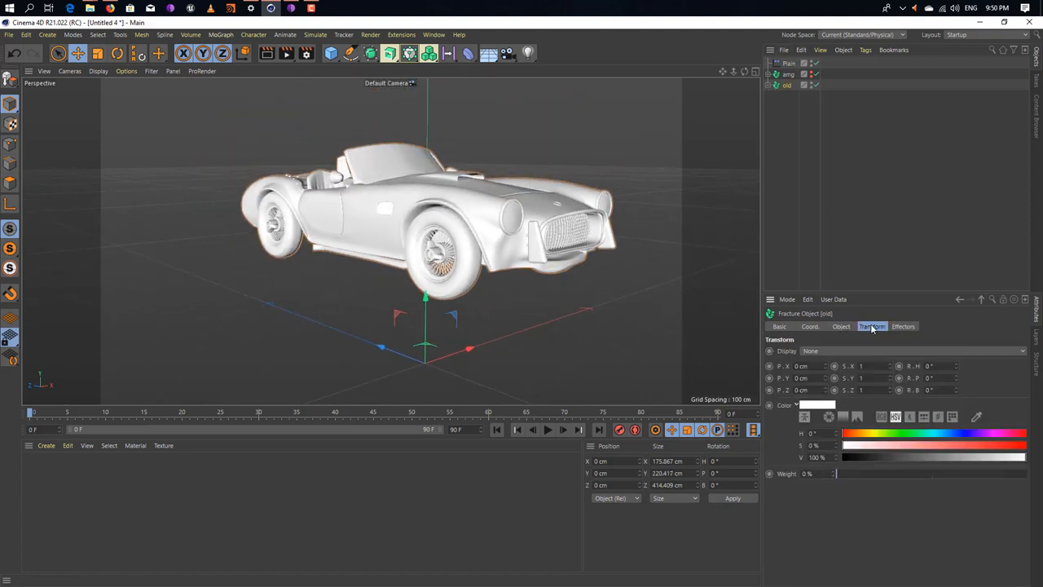
{"action": "left_click", "coordinate": [840, 326]}
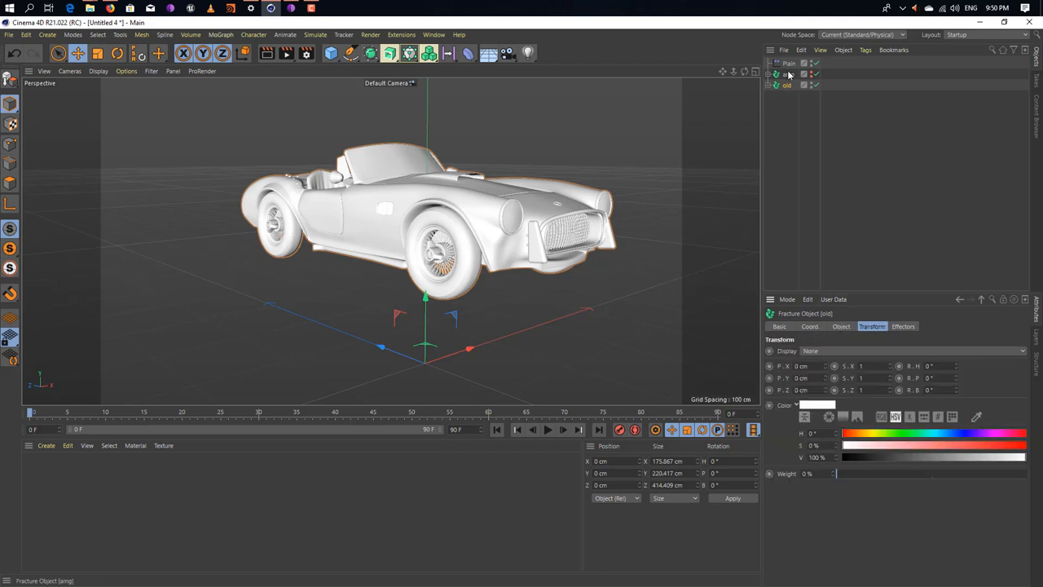
In the effector's Parameter tab enable Position and set offsets X 20, Y 100, Z 30 cm
{"action": "left_click", "coordinate": [788, 64]}
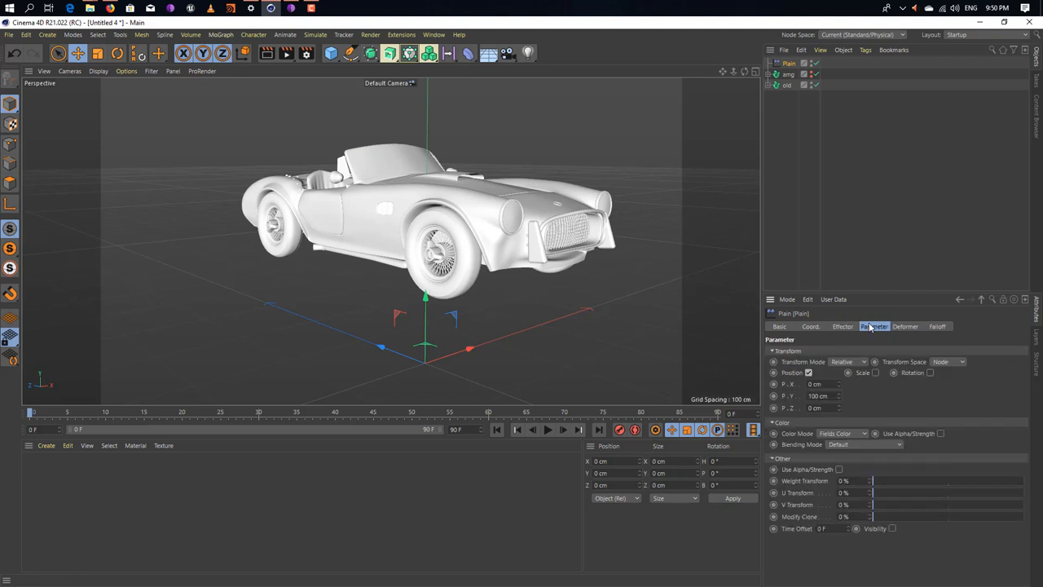
{"action": "left_click", "coordinate": [874, 326]}
{"action": "type", "text": " for old"}
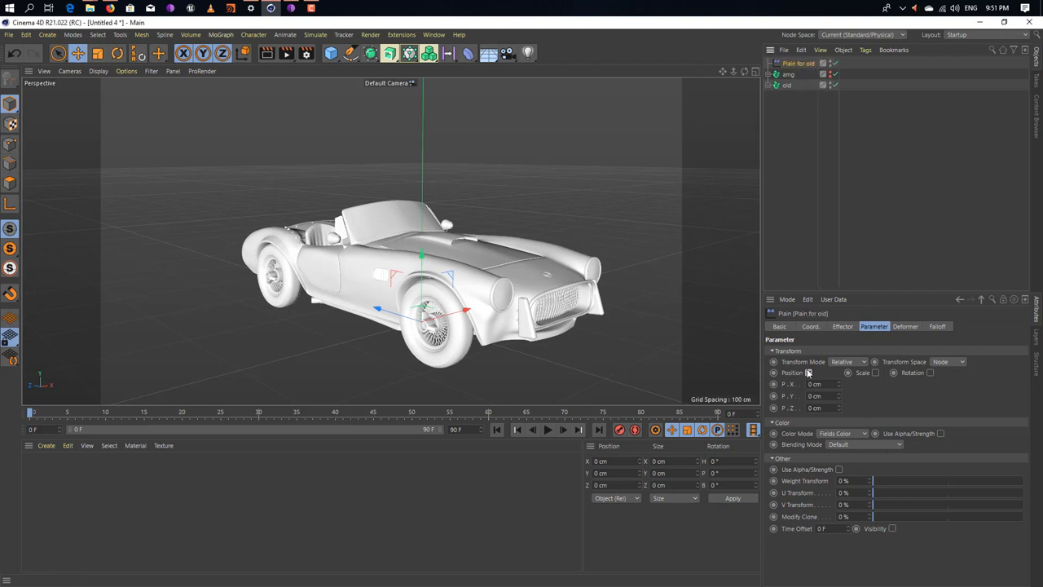
{"action": "left_click", "coordinate": [809, 371]}
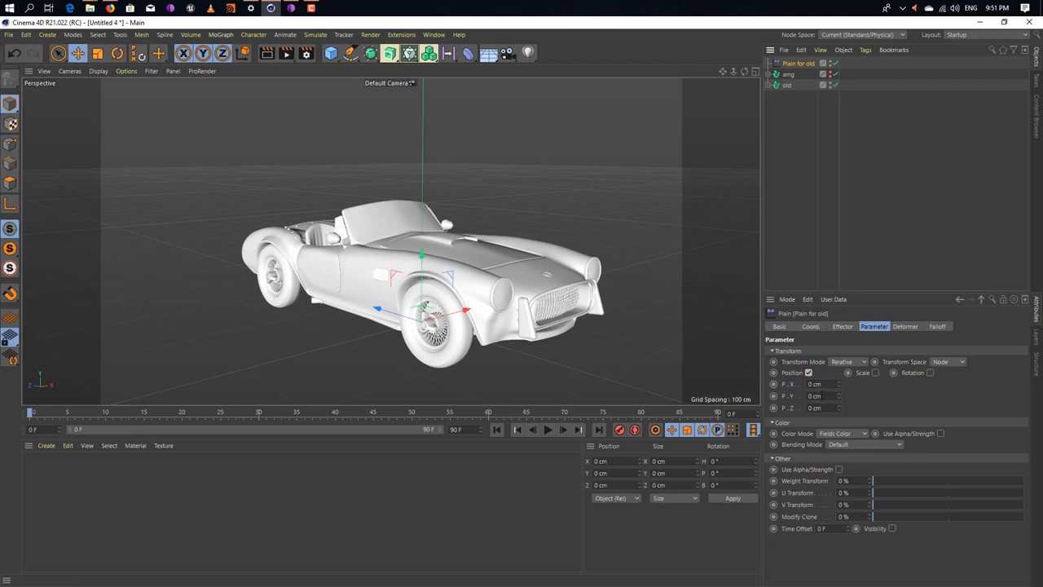
{"action": "left_click", "coordinate": [814, 396]}
{"action": "type", "text": "100"}
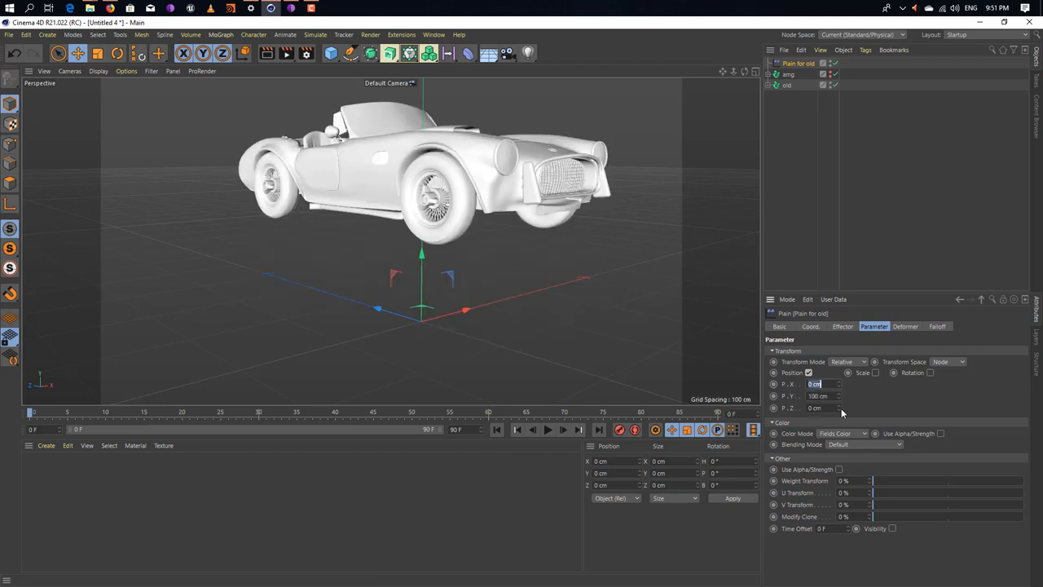
{"action": "type", "text": "2"}
{"action": "left_click", "coordinate": [823, 408]}
{"action": "type", "text": "30"}
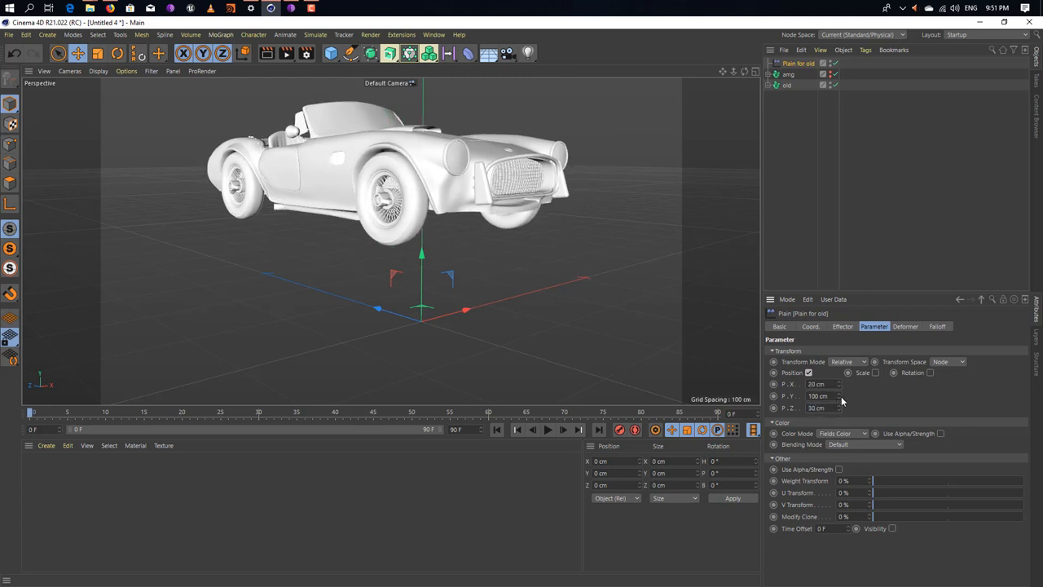
{"action": "left_click", "coordinate": [899, 371]}
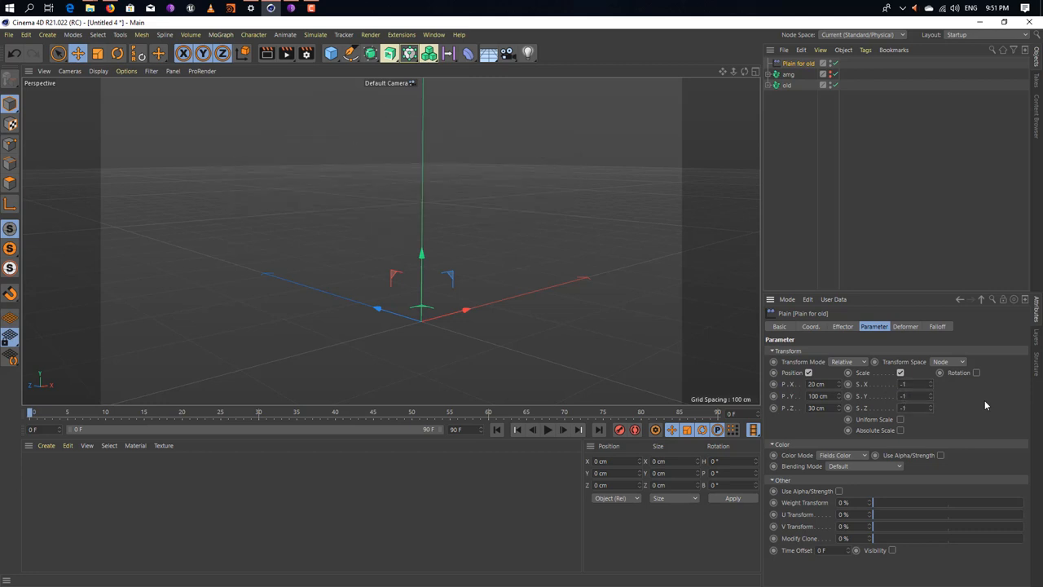
{"action": "mouse_move", "coordinate": [612, 254]}
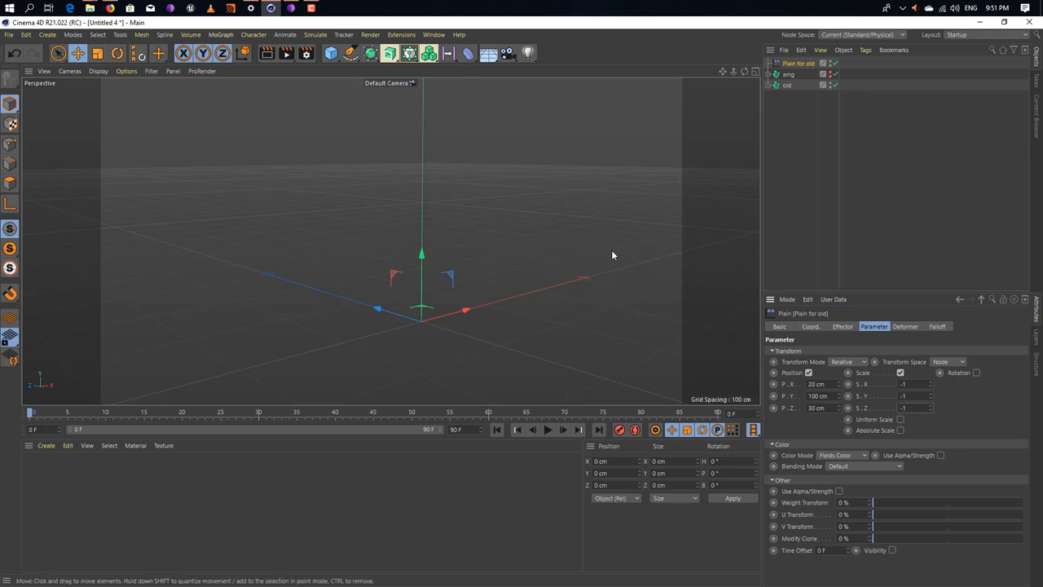
{"action": "mouse_move", "coordinate": [505, 310]}
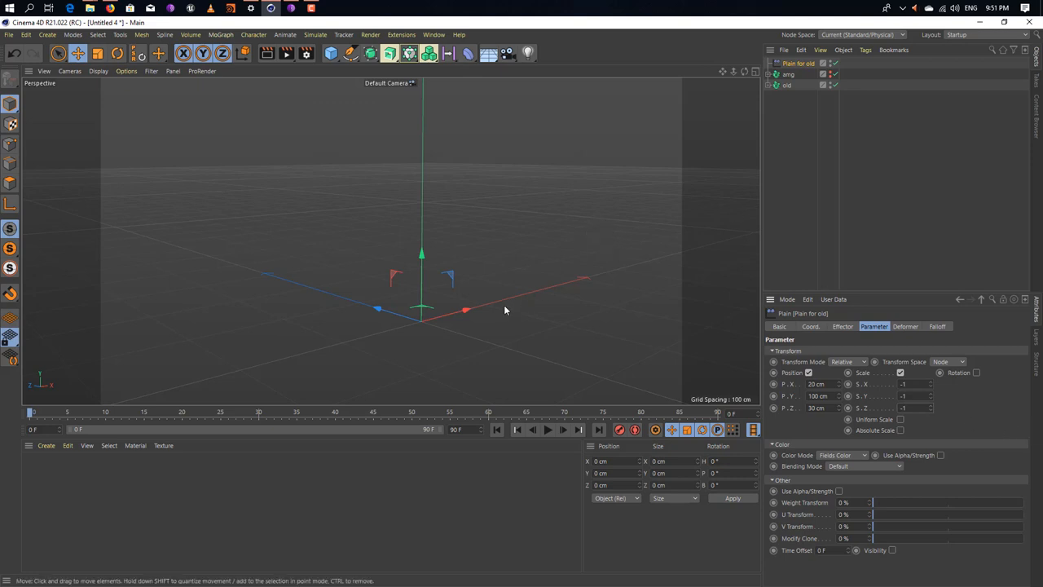
{"action": "mouse_move", "coordinate": [493, 144]}
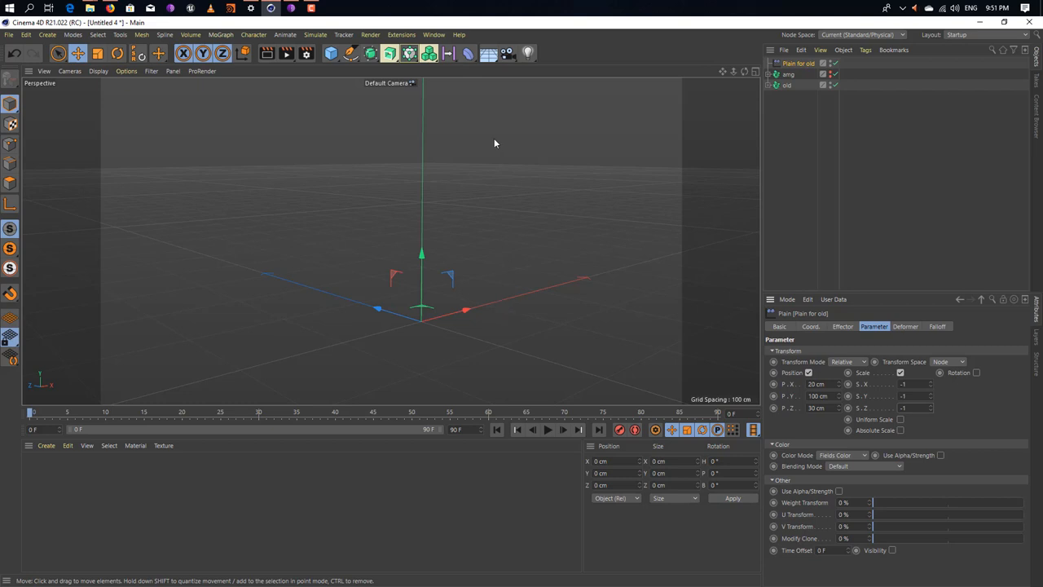
{"action": "mouse_move", "coordinate": [959, 342]}
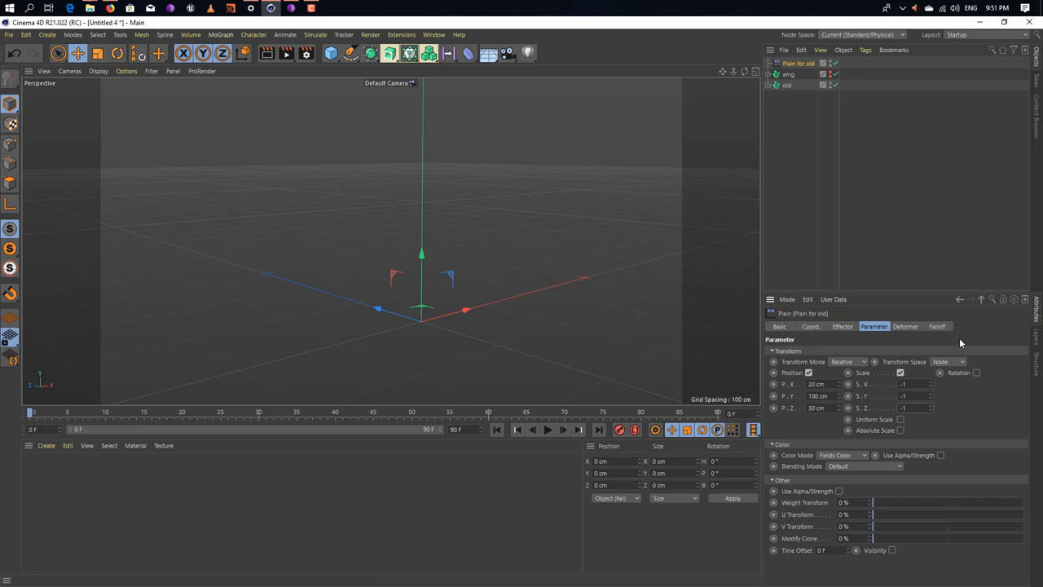
{"action": "left_click", "coordinate": [937, 325]}
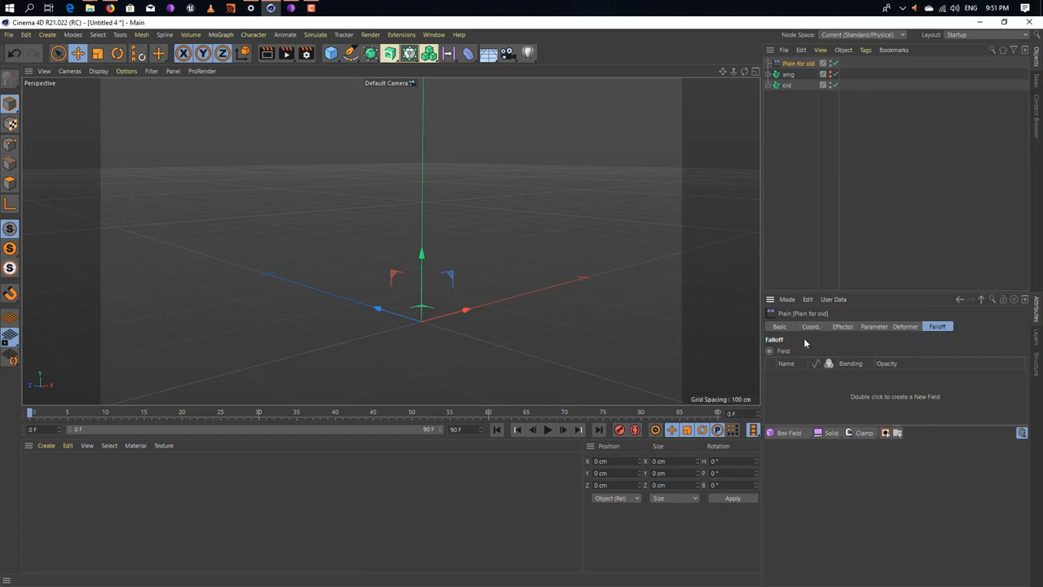
{"action": "left_click", "coordinate": [906, 326]}
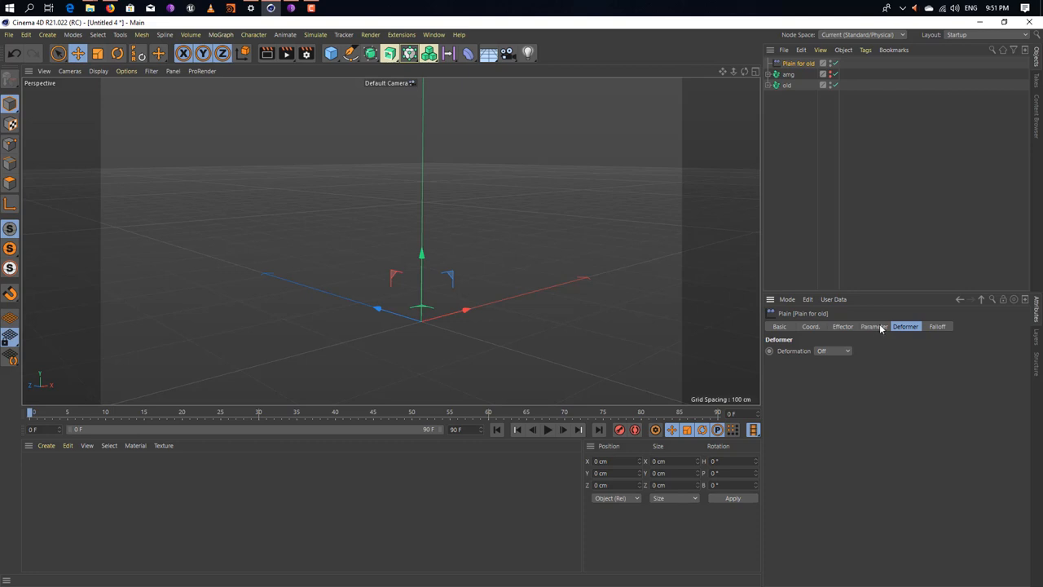
{"action": "left_click", "coordinate": [937, 326]}
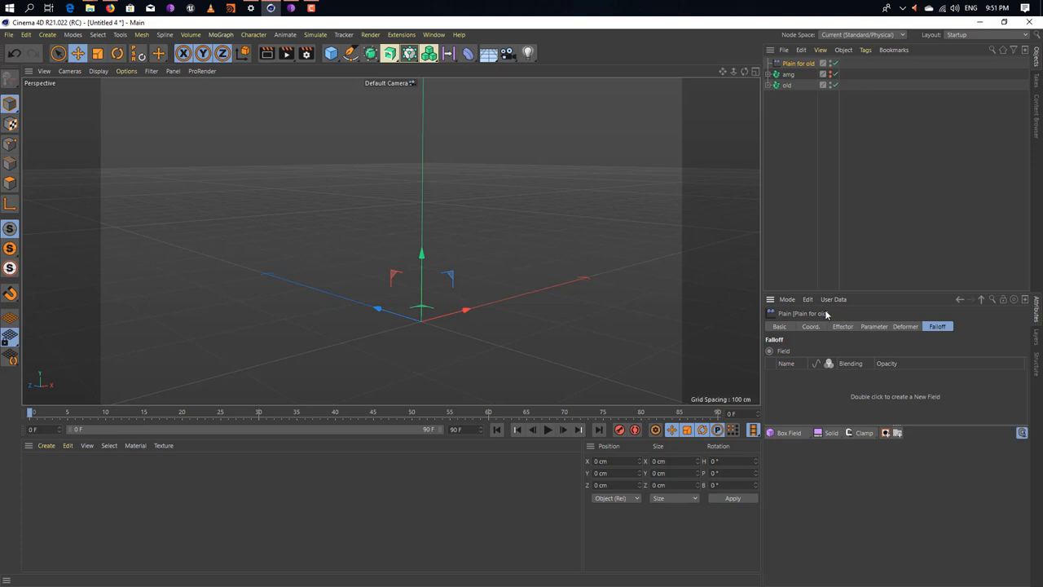
{"action": "left_click", "coordinate": [874, 326]}
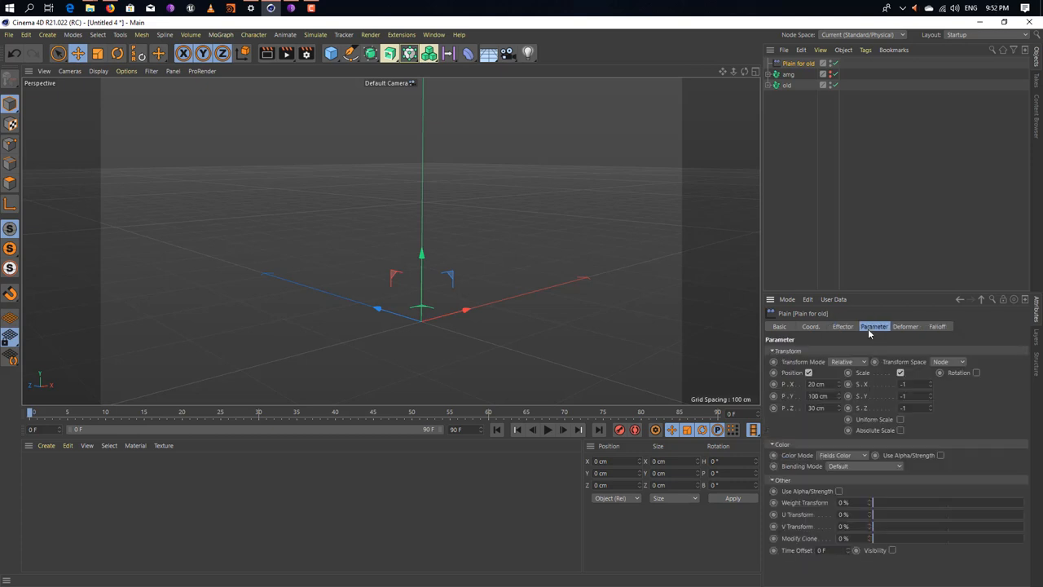
{"action": "mouse_move", "coordinate": [849, 361]}
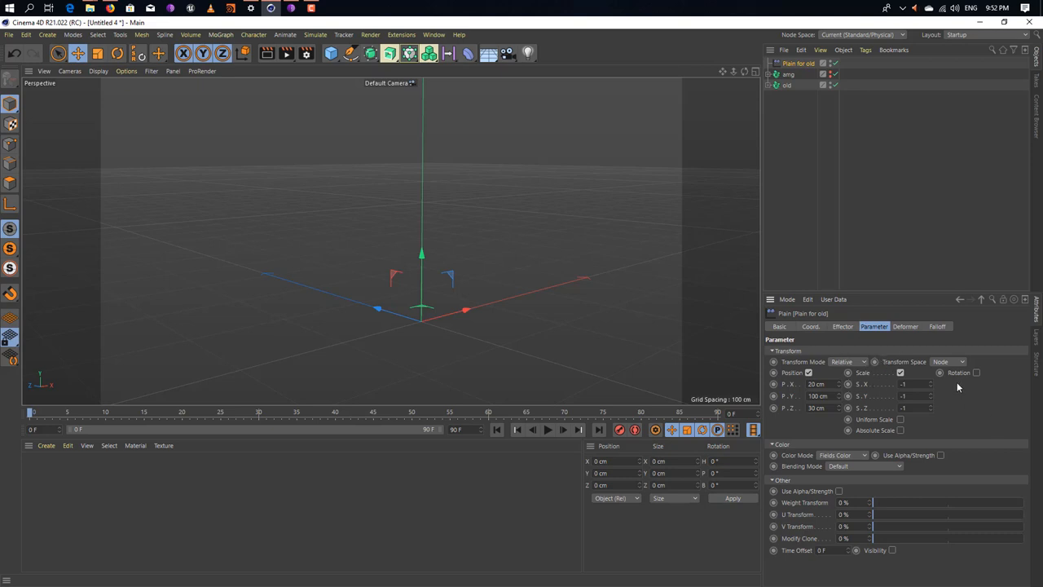
Enable Rotation on Plain for old and set the H, P, B angles
{"action": "left_click", "coordinate": [976, 371]}
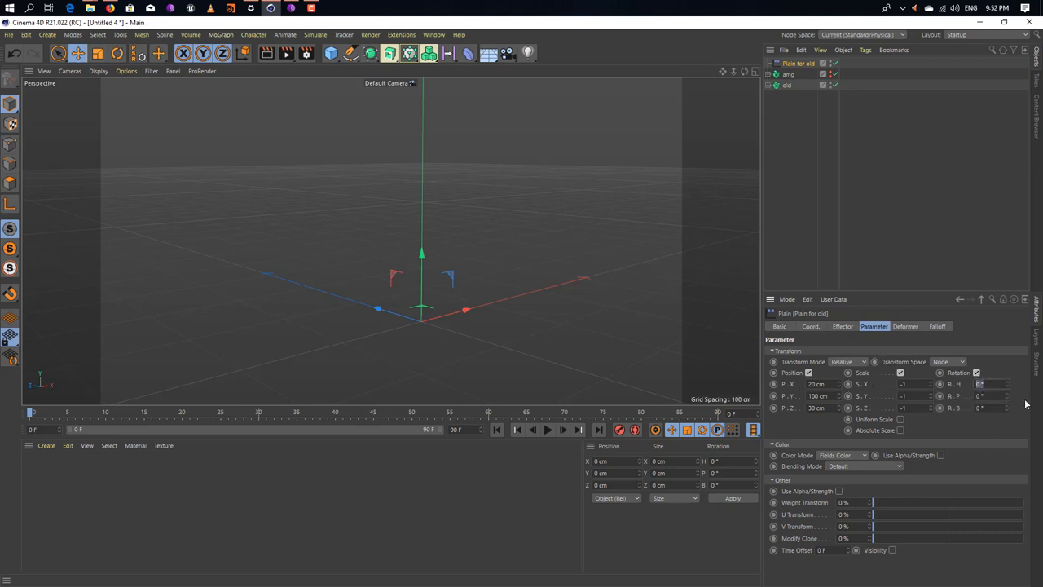
{"action": "left_click", "coordinate": [994, 384]}
{"action": "type", "text": "20"}
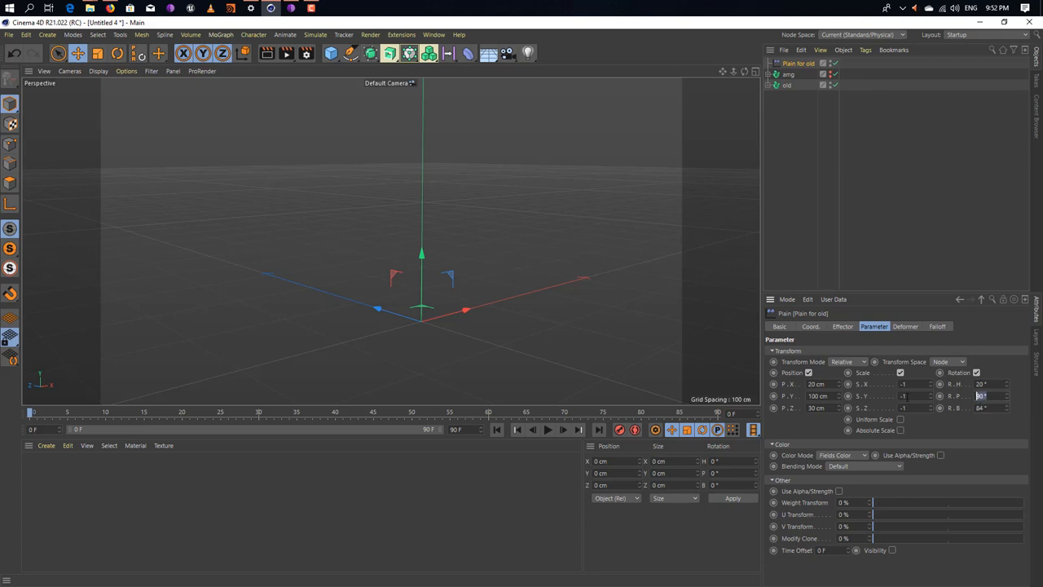
{"action": "left_click", "coordinate": [937, 326]}
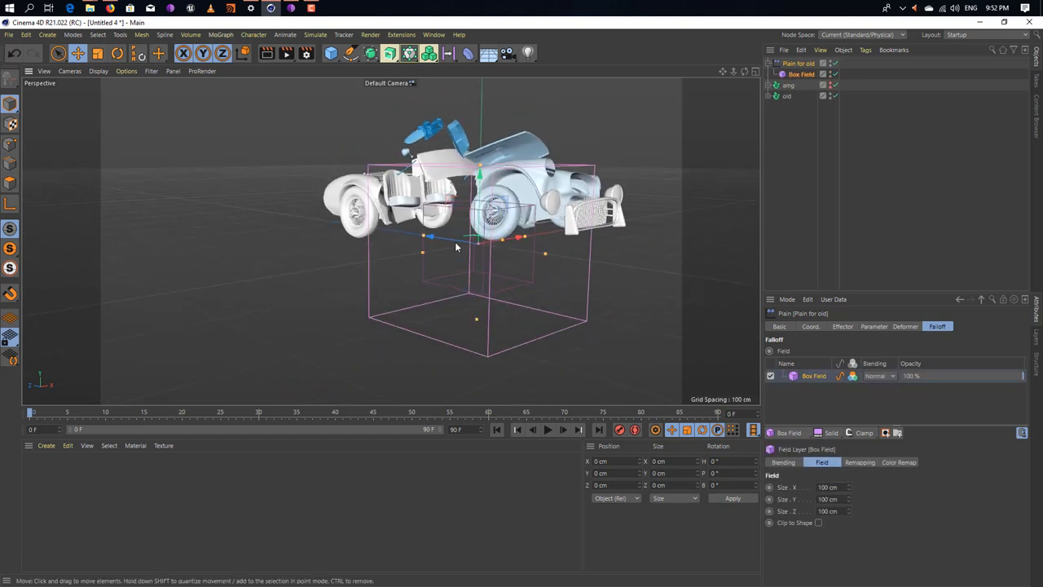
Resize the Box Field and slide it along X beside the roadster so the car stays whole
{"action": "left_click_drag", "start_coordinate": [456, 245], "coordinate": [391, 252]}
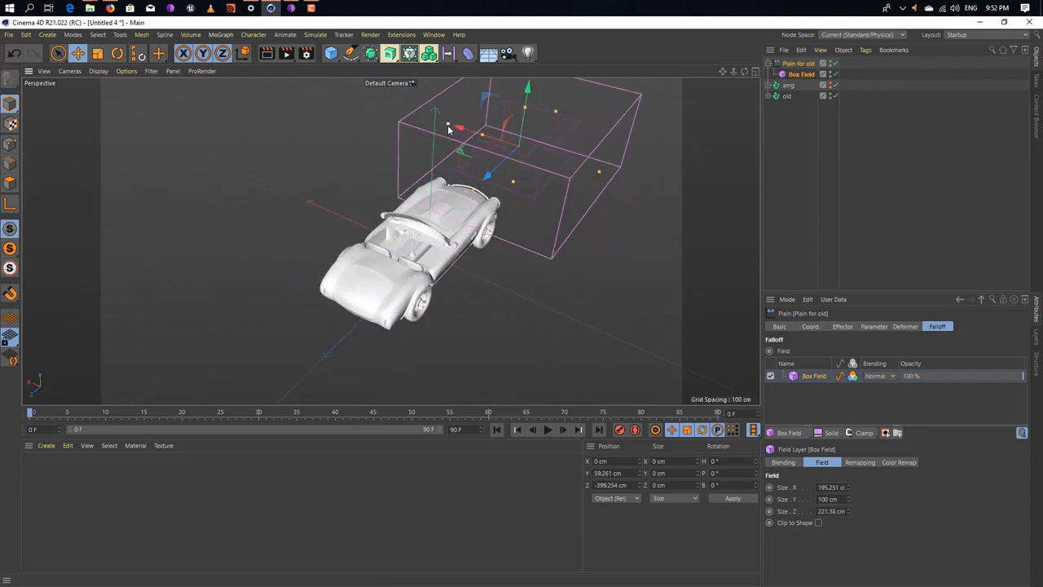
{"action": "left_click_drag", "start_coordinate": [448, 131], "coordinate": [489, 236]}
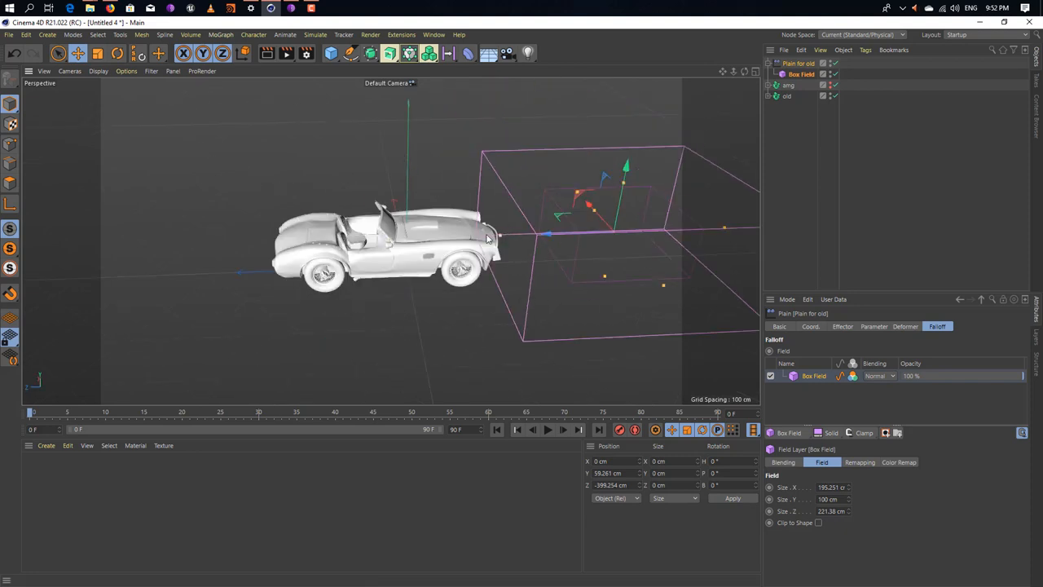
{"action": "left_click_drag", "start_coordinate": [489, 236], "coordinate": [720, 228]}
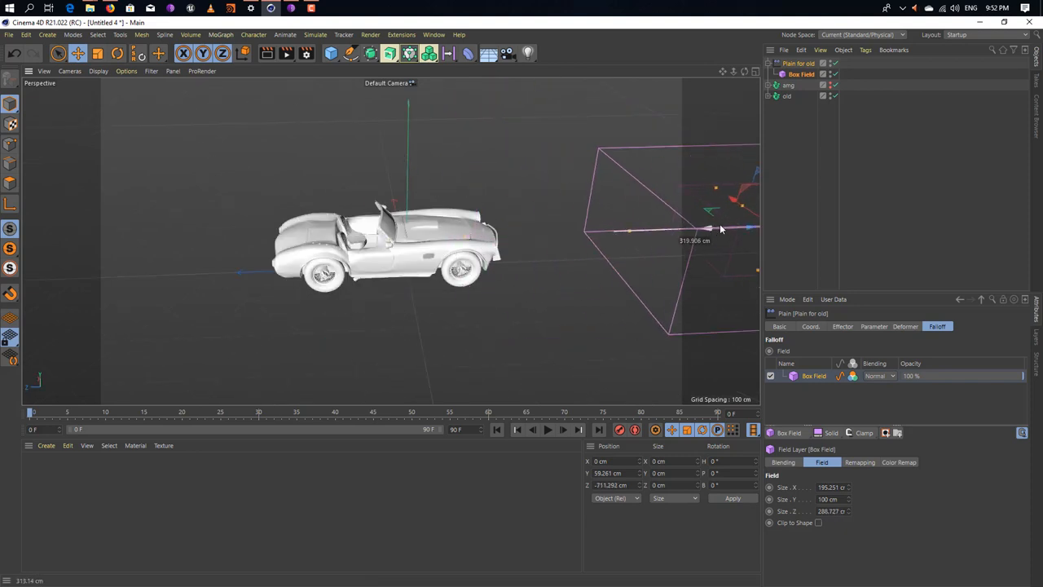
{"action": "left_click_drag", "start_coordinate": [720, 228], "coordinate": [351, 241]}
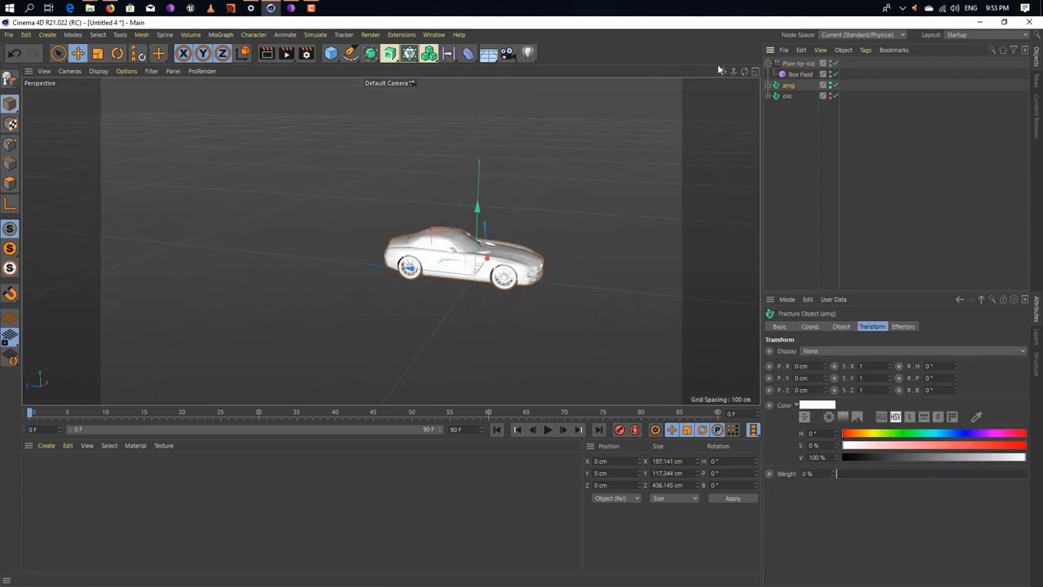
Add a second Plain effector for the amg Fracture and confirm it in the Effectors list
{"action": "left_click", "coordinate": [220, 34]}
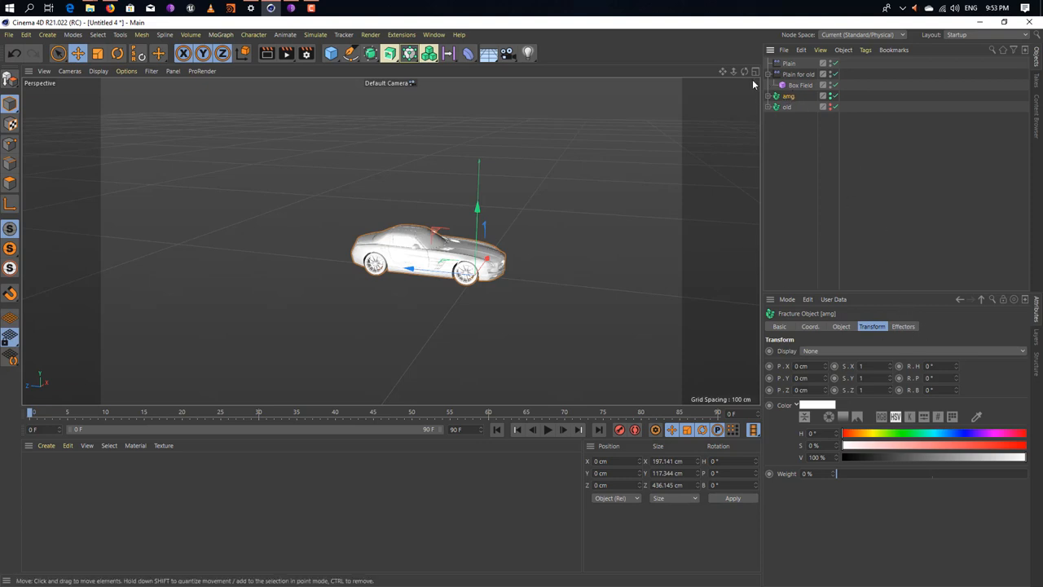
{"action": "left_click", "coordinate": [902, 326]}
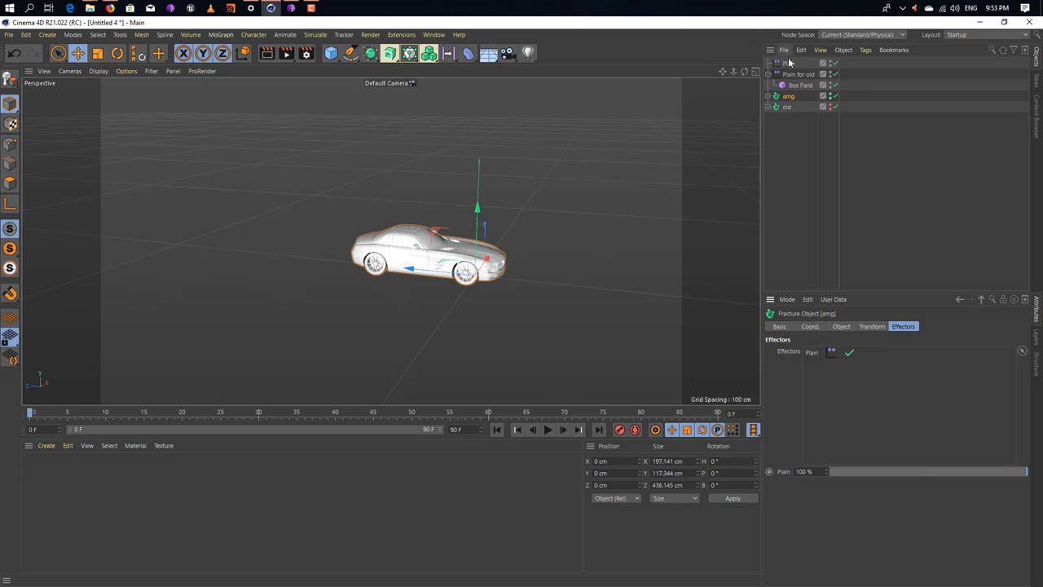
{"action": "left_click", "coordinate": [788, 63]}
{"action": "type", "text": "For amg"}
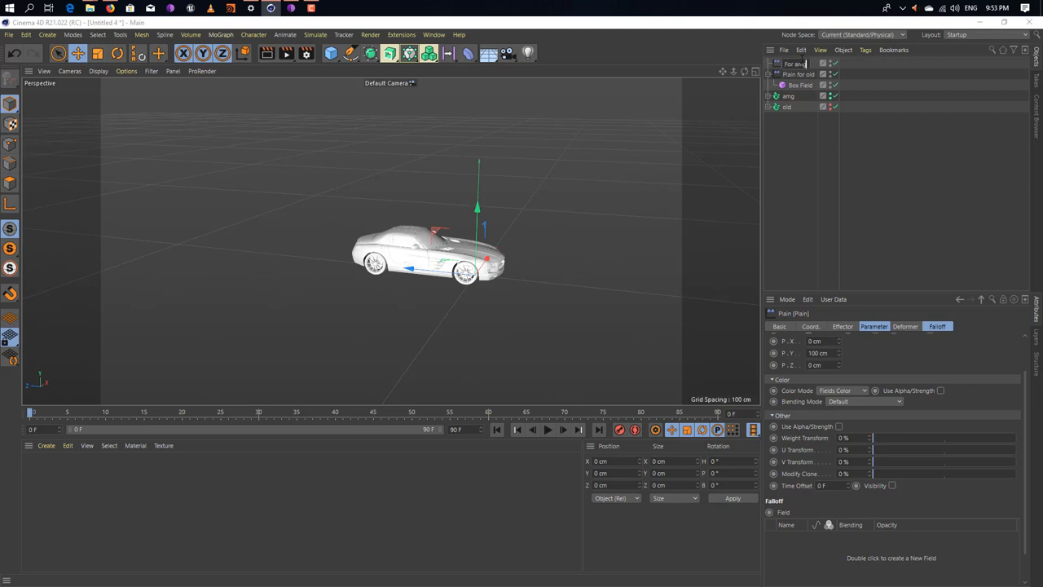
Rename the effector 'Plain for amg', set its position offset and scaling, and add a Box Field falloff
{"action": "double_click", "coordinate": [795, 64]}
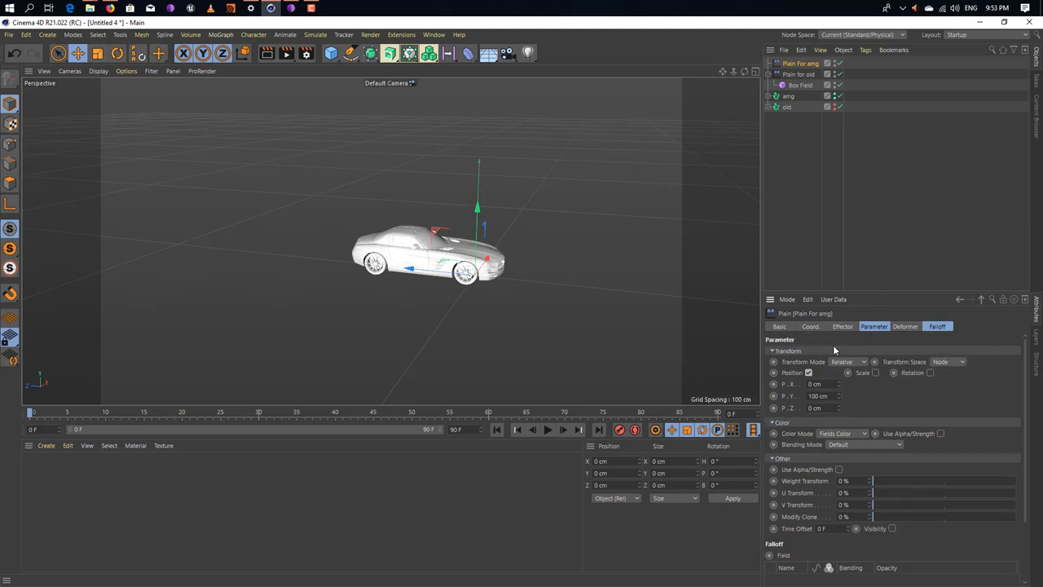
{"action": "mouse_move", "coordinate": [812, 85]}
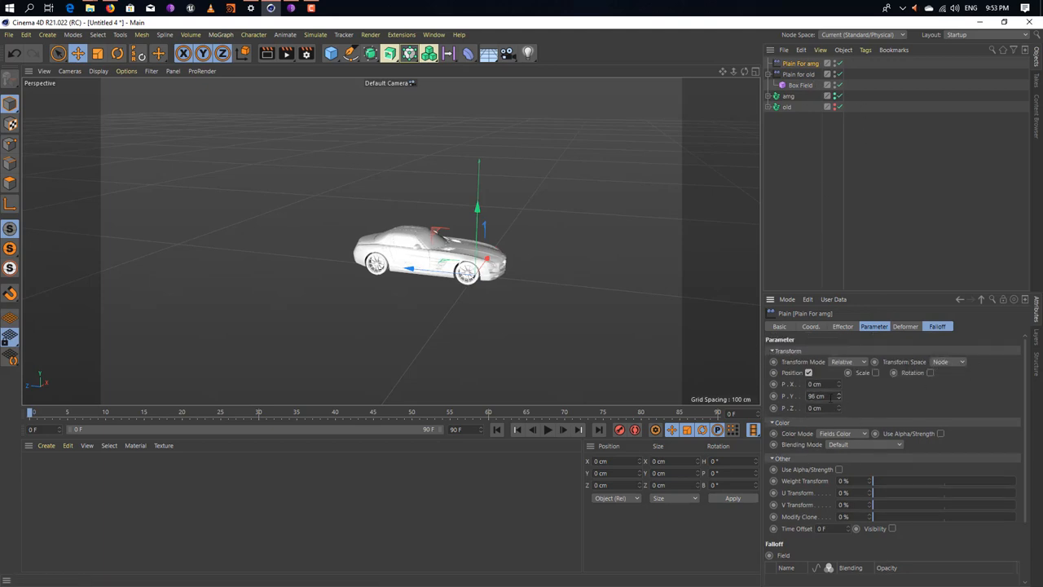
{"action": "left_click", "coordinate": [818, 396]}
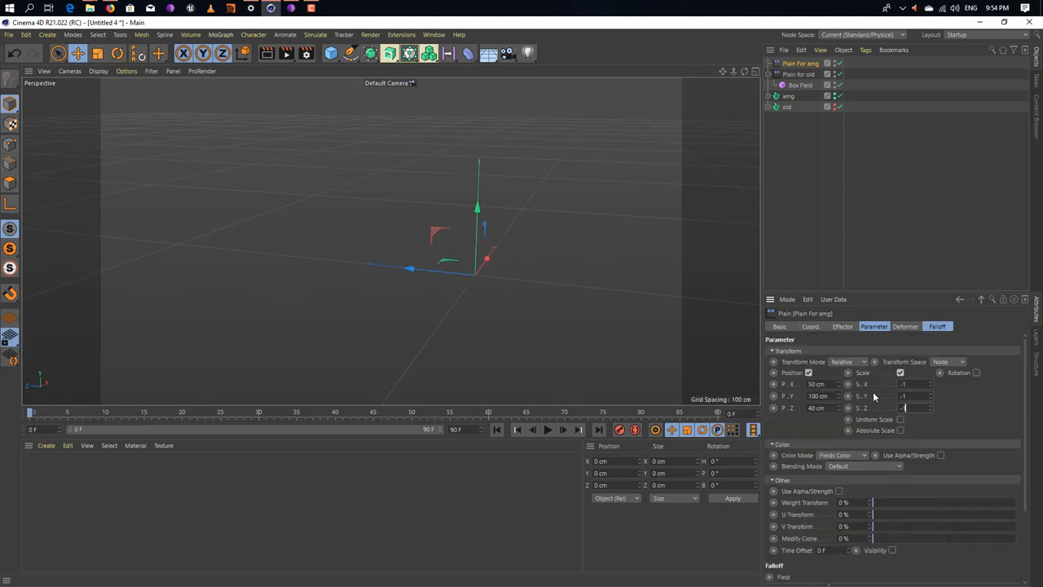
{"action": "left_click", "coordinate": [976, 371]}
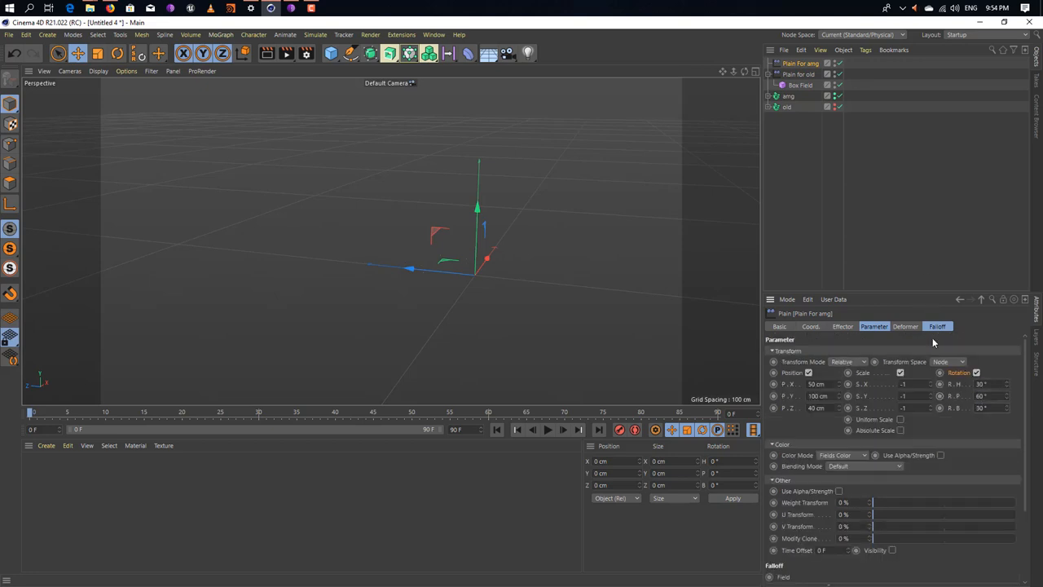
{"action": "left_click", "coordinate": [937, 326]}
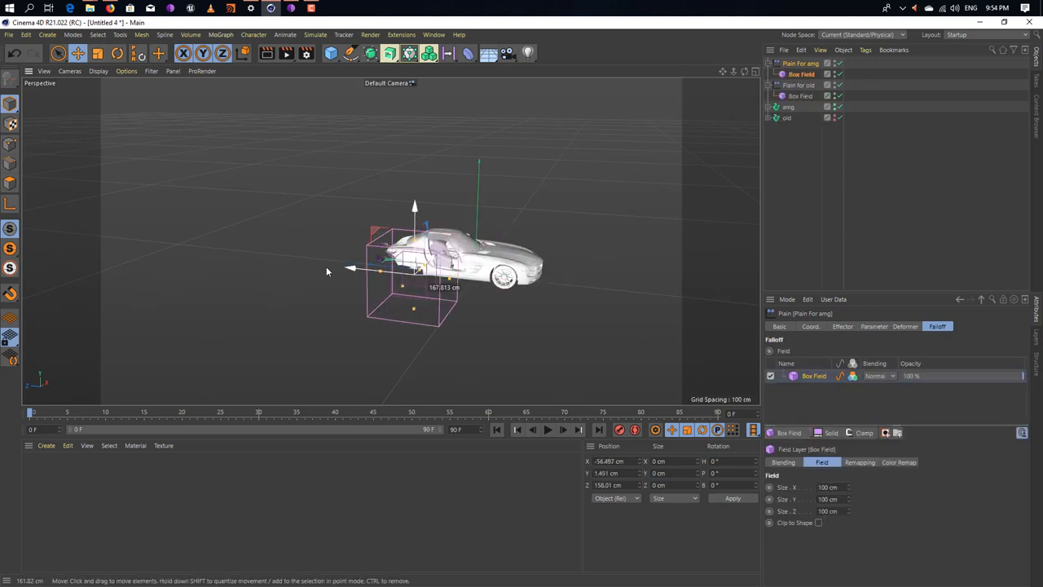
Stretch the amg Box Field to enclose the whole car, then select the old effector's Box Field
{"action": "left_click_drag", "start_coordinate": [326, 269], "coordinate": [365, 291]}
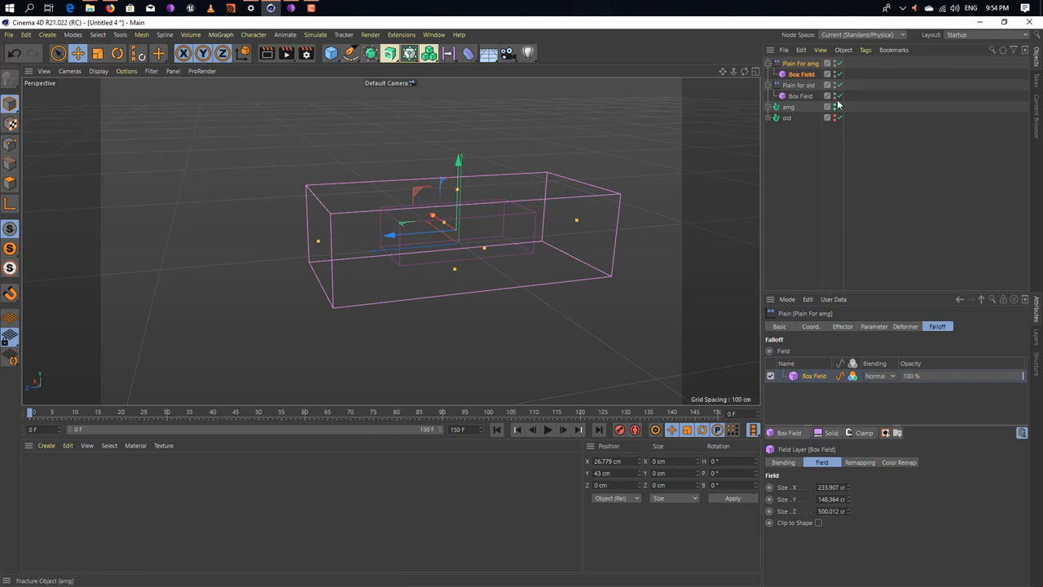
{"action": "left_click", "coordinate": [798, 85]}
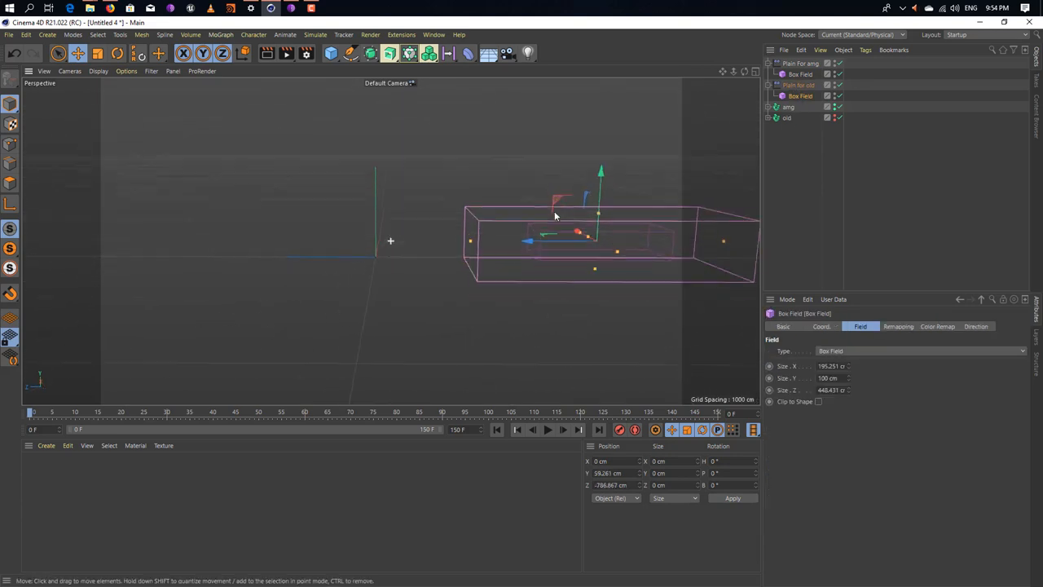
Slide the old car's Box Field to sit beside the roadster
{"action": "left_click_drag", "start_coordinate": [554, 215], "coordinate": [395, 188]}
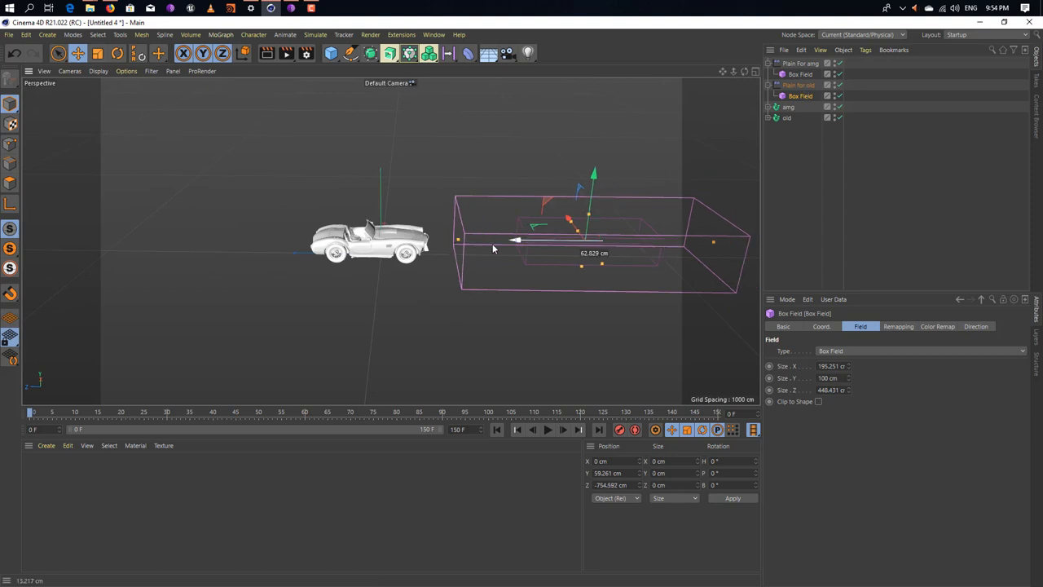
{"action": "left_click_drag", "start_coordinate": [518, 239], "coordinate": [391, 252]}
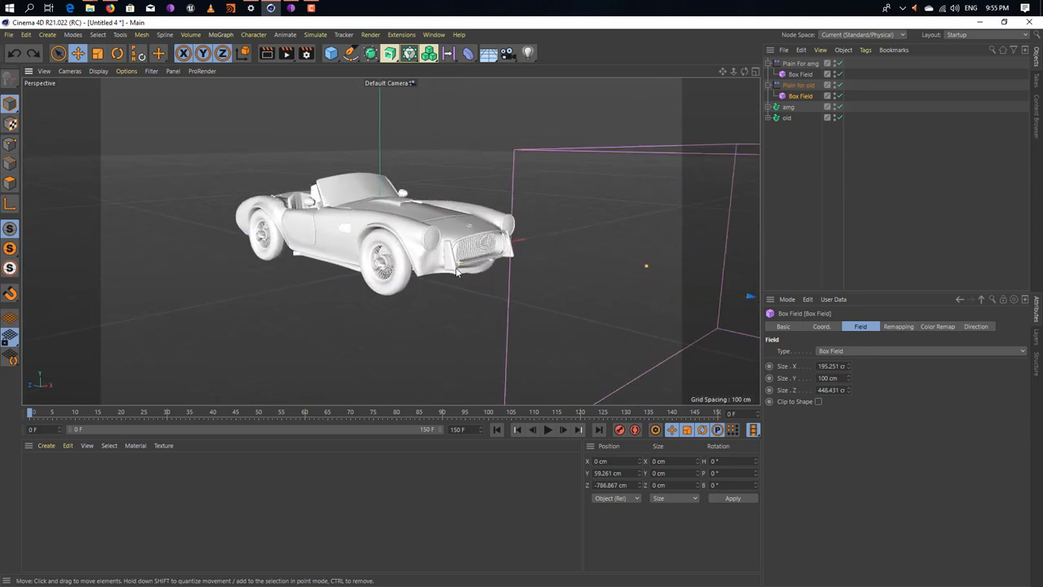
{"action": "left_click_drag", "start_coordinate": [456, 274], "coordinate": [472, 248]}
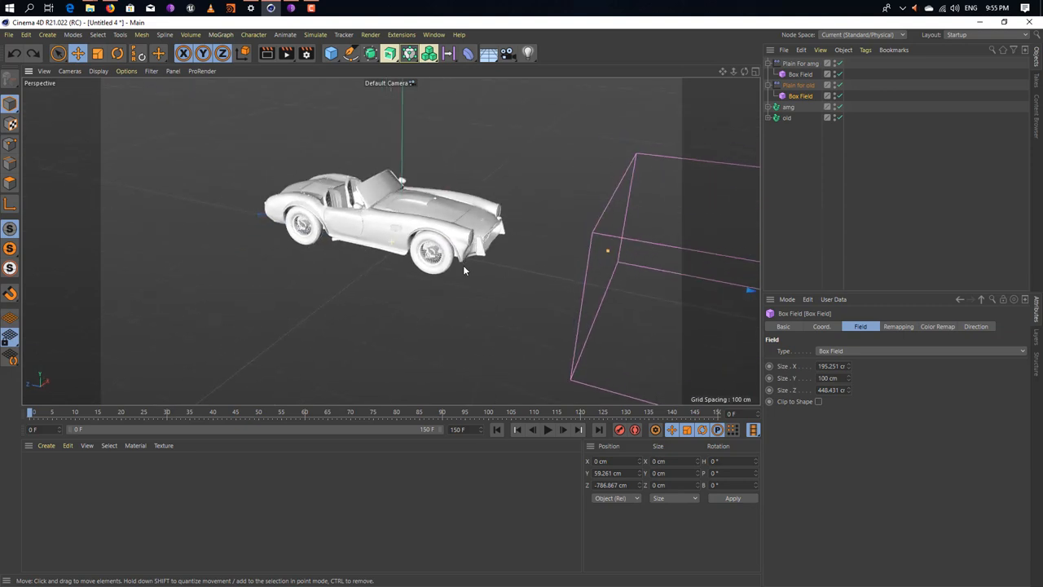
{"action": "left_click_drag", "start_coordinate": [465, 269], "coordinate": [378, 247]}
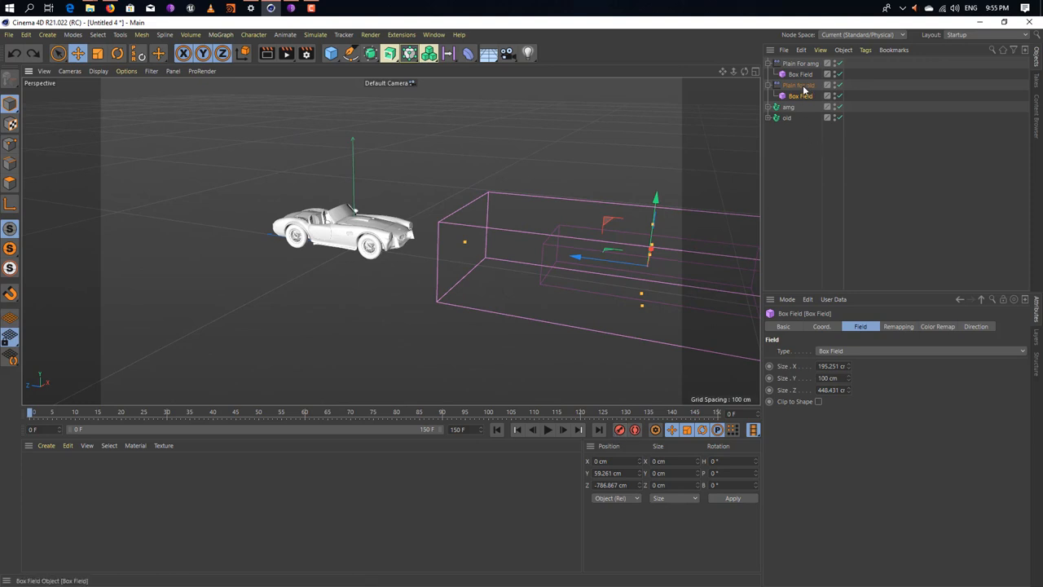
{"action": "mouse_move", "coordinate": [795, 93]}
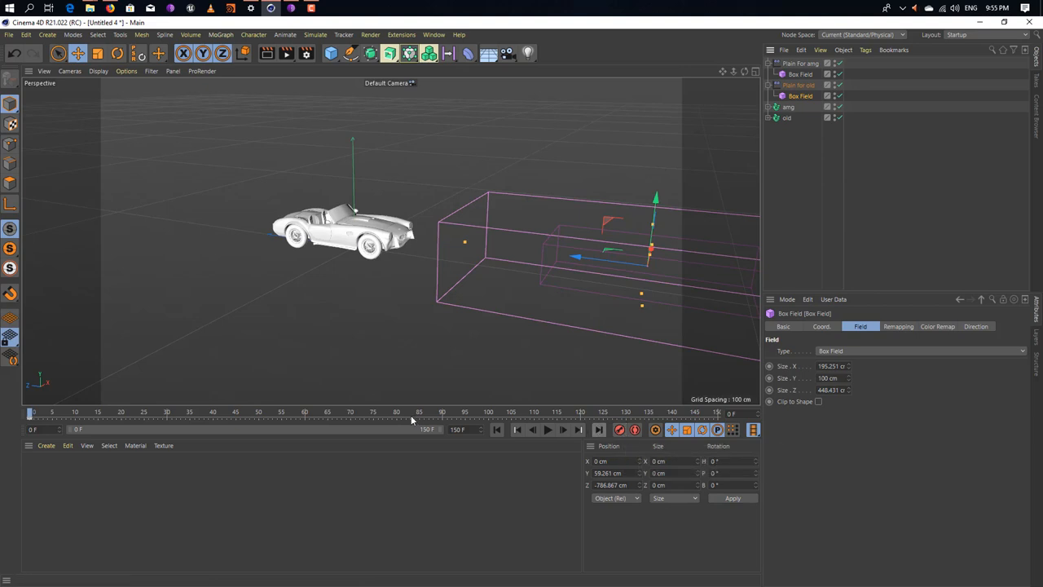
Scrub to later frames and play back to preview the roadster breaking into pieces
{"action": "left_click", "coordinate": [443, 411]}
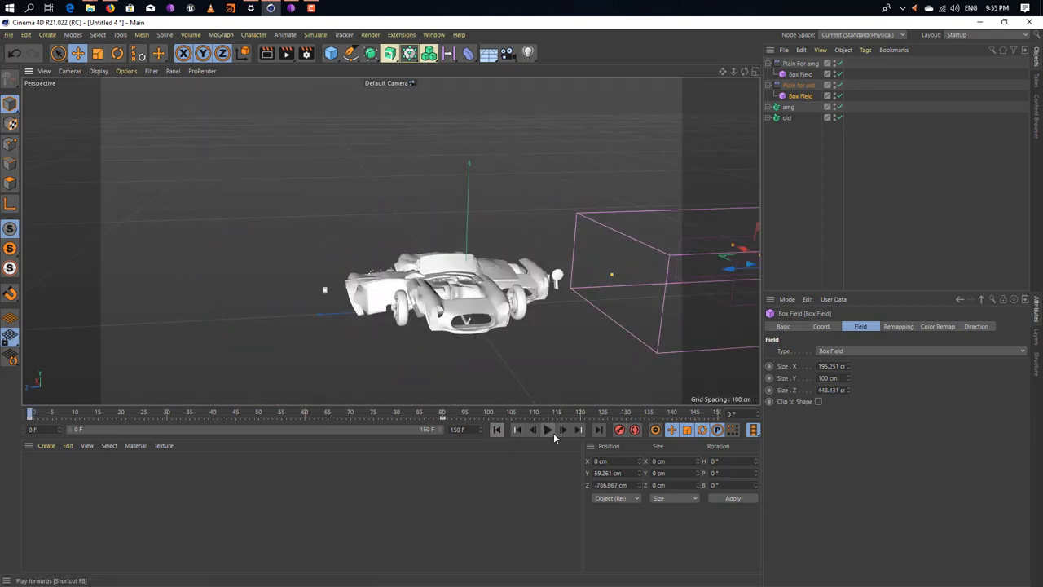
{"action": "mouse_move", "coordinate": [563, 430]}
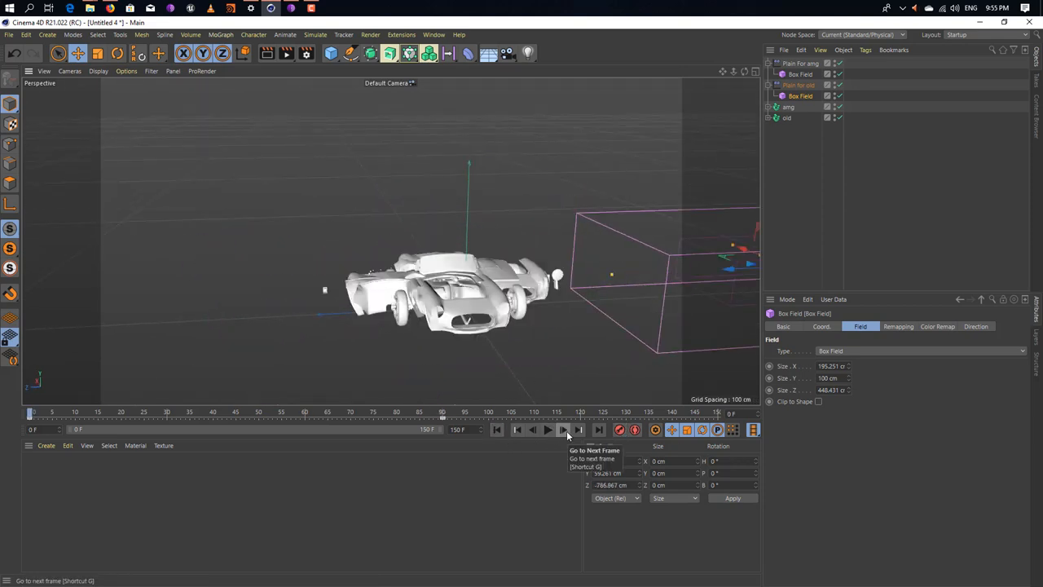
{"action": "left_click", "coordinate": [564, 431]}
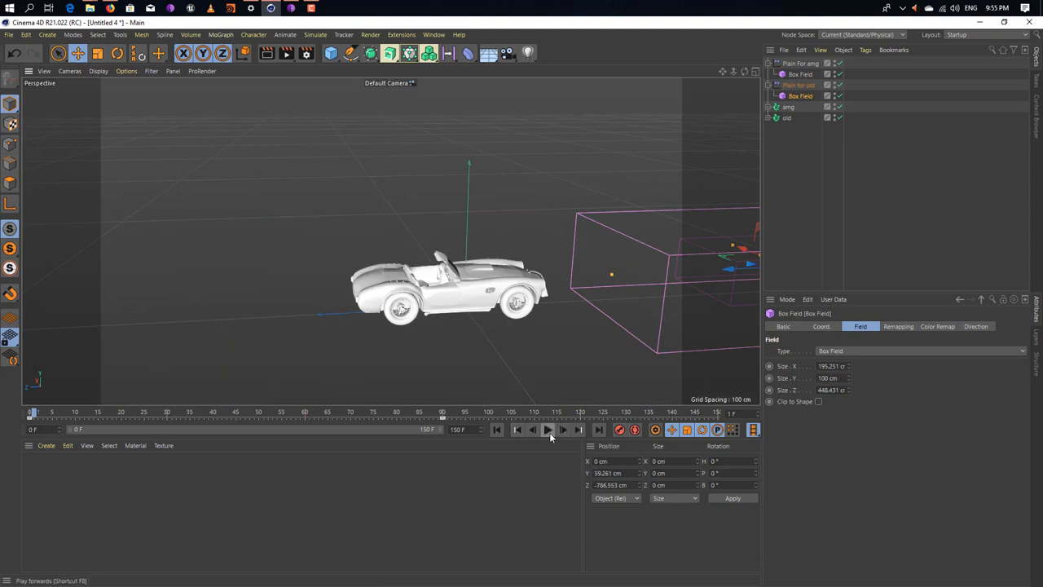
{"action": "left_click", "coordinate": [547, 430]}
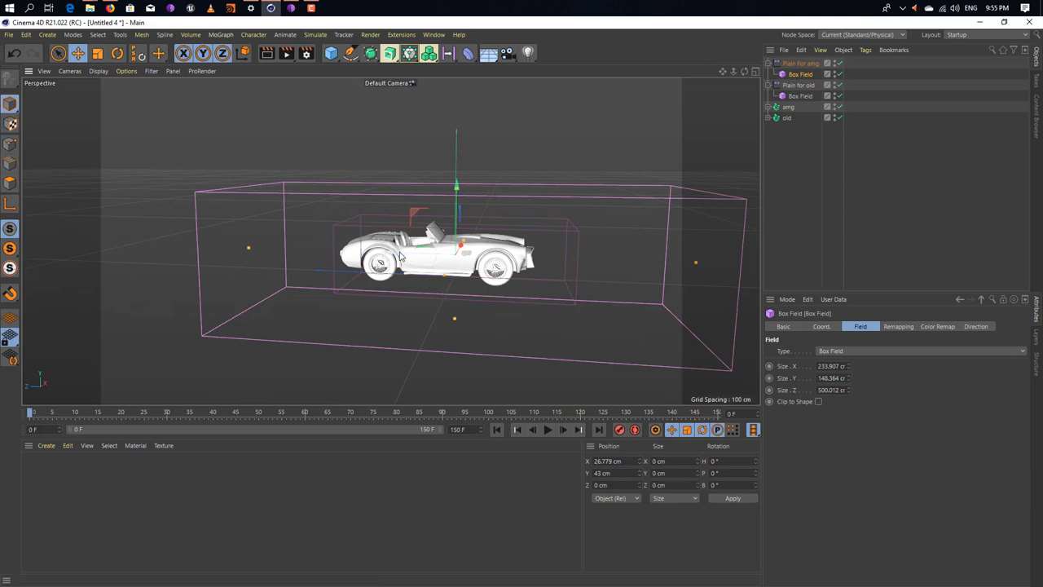
{"action": "mouse_move", "coordinate": [421, 257]}
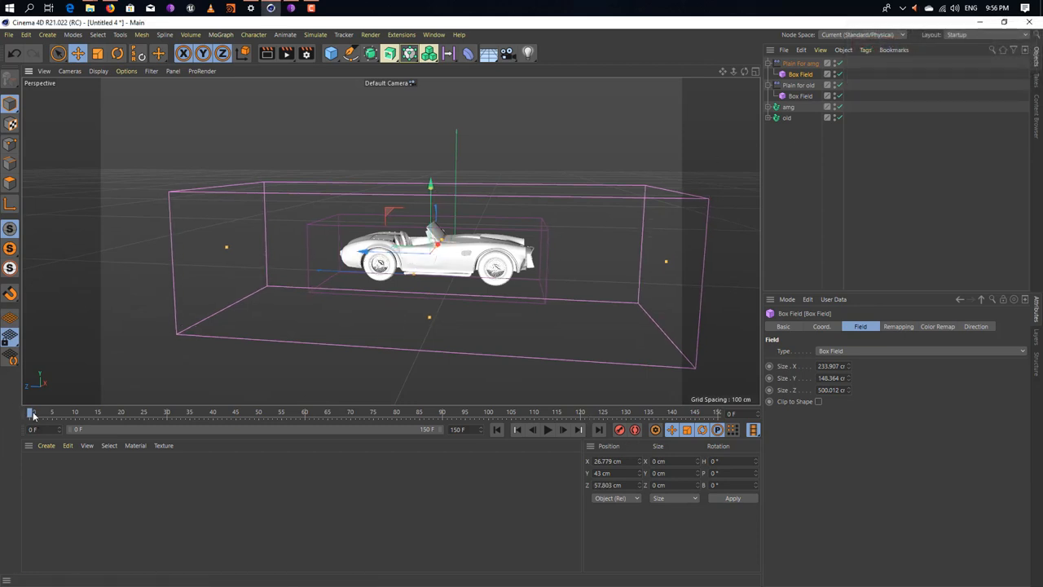
Scrub the timeline to a later frame before moving the amg Box Field past the car
{"action": "left_click_drag", "start_coordinate": [31, 414], "coordinate": [166, 414]}
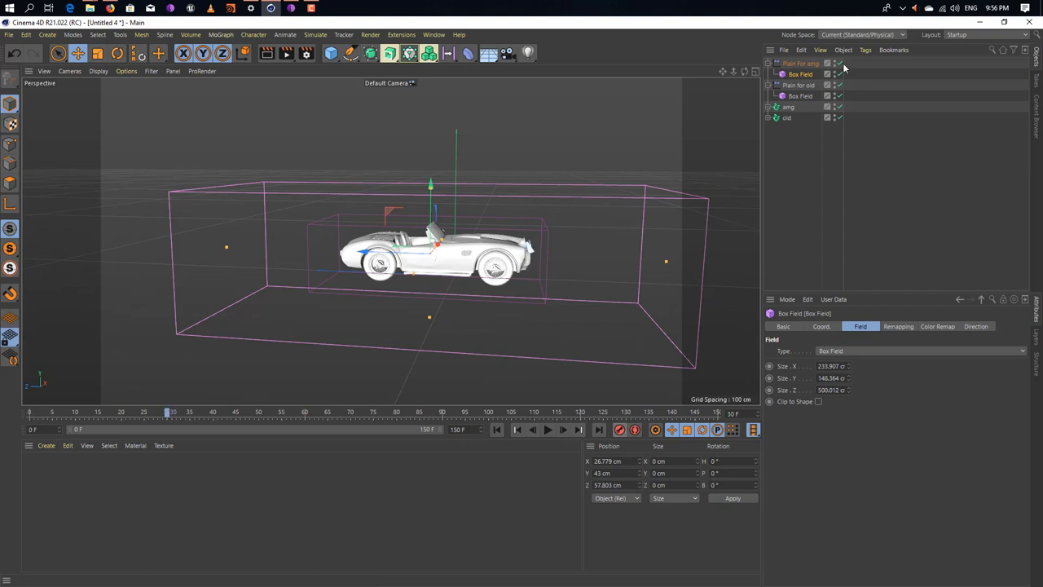
{"action": "mouse_move", "coordinate": [619, 430]}
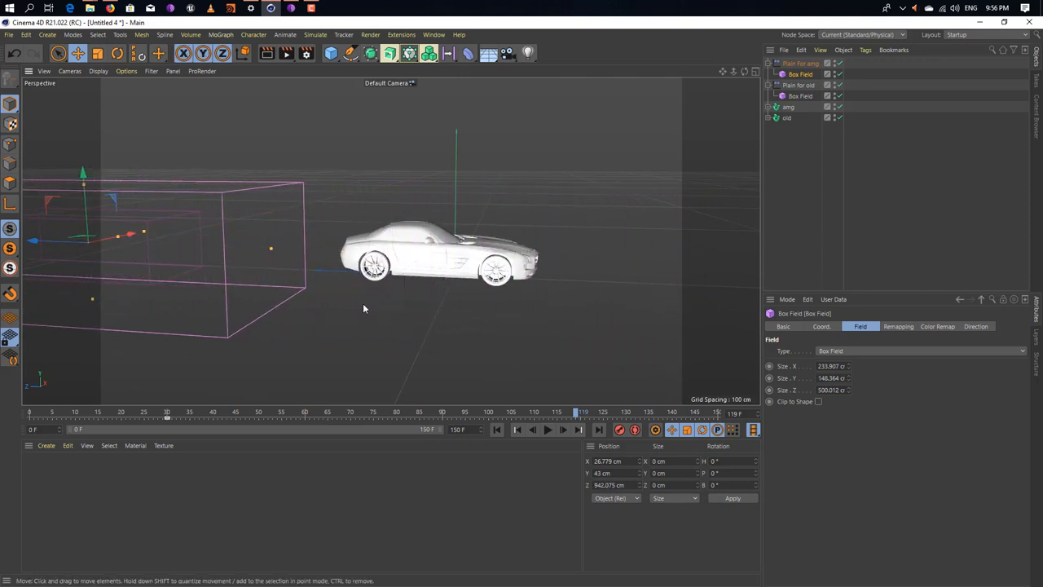
{"action": "mouse_move", "coordinate": [619, 430]}
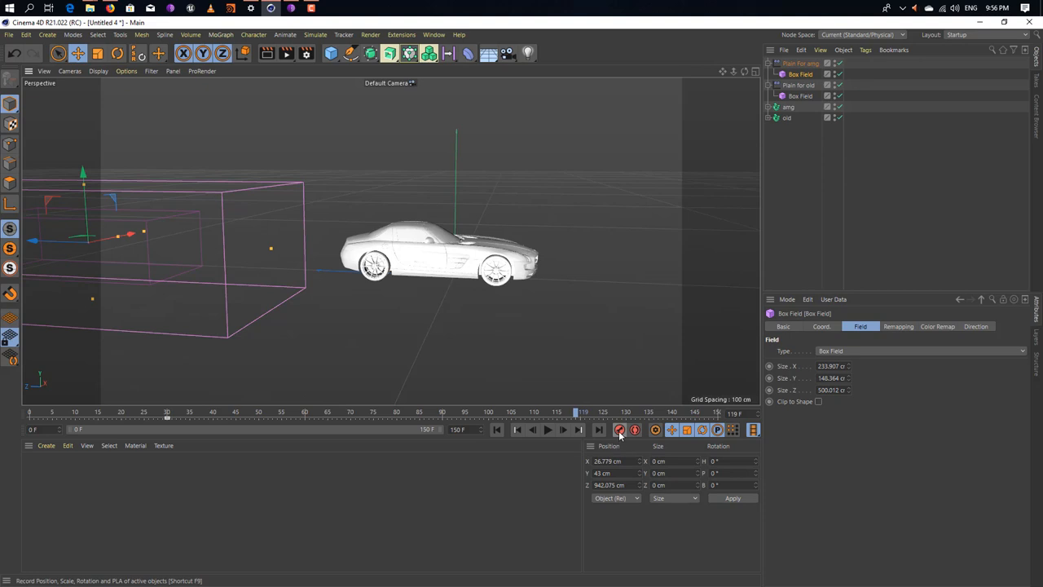
Keyframe the Box Field's position, play back the roadster-to-AMG reveal, and select Plain for old
{"action": "left_click", "coordinate": [495, 430]}
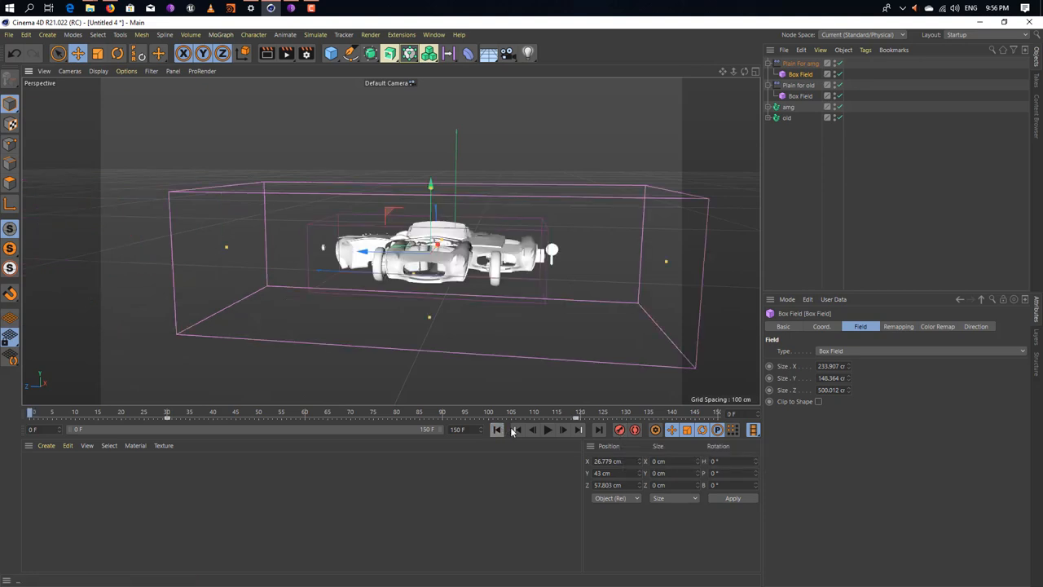
{"action": "left_click", "coordinate": [548, 430]}
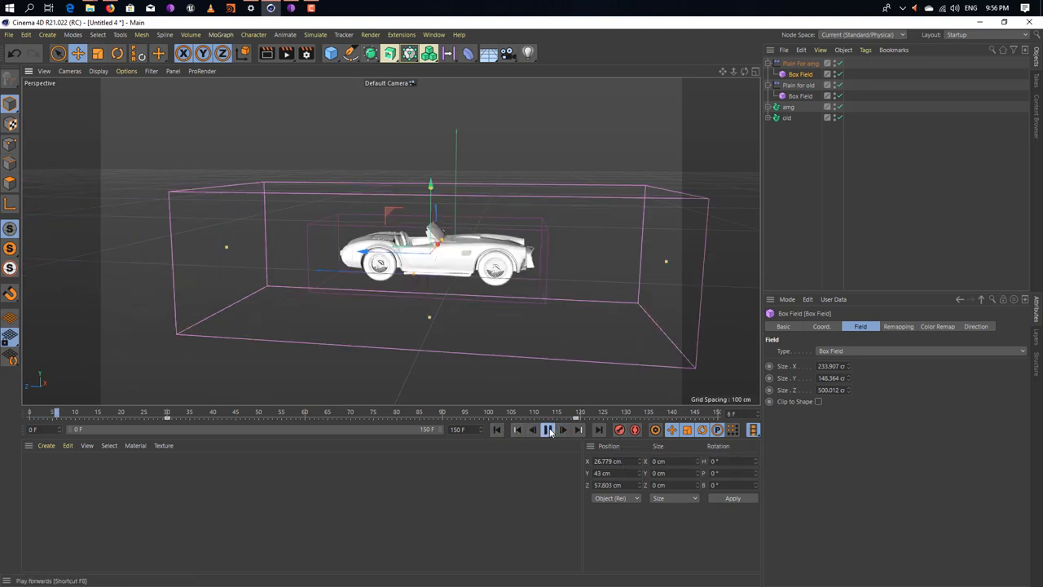
{"action": "left_click", "coordinate": [547, 431]}
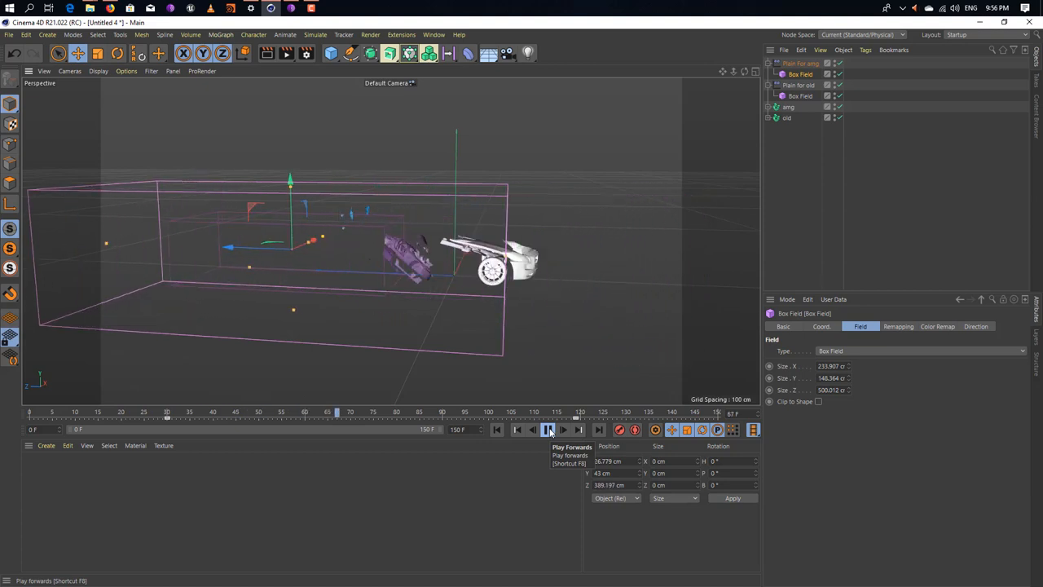
{"action": "left_click", "coordinate": [547, 430]}
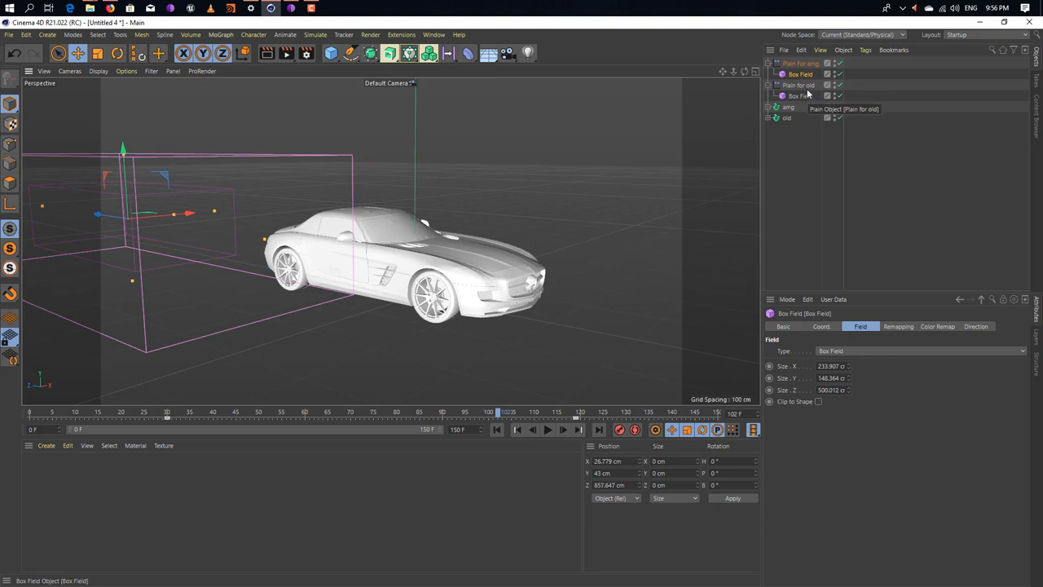
{"action": "left_click", "coordinate": [798, 84]}
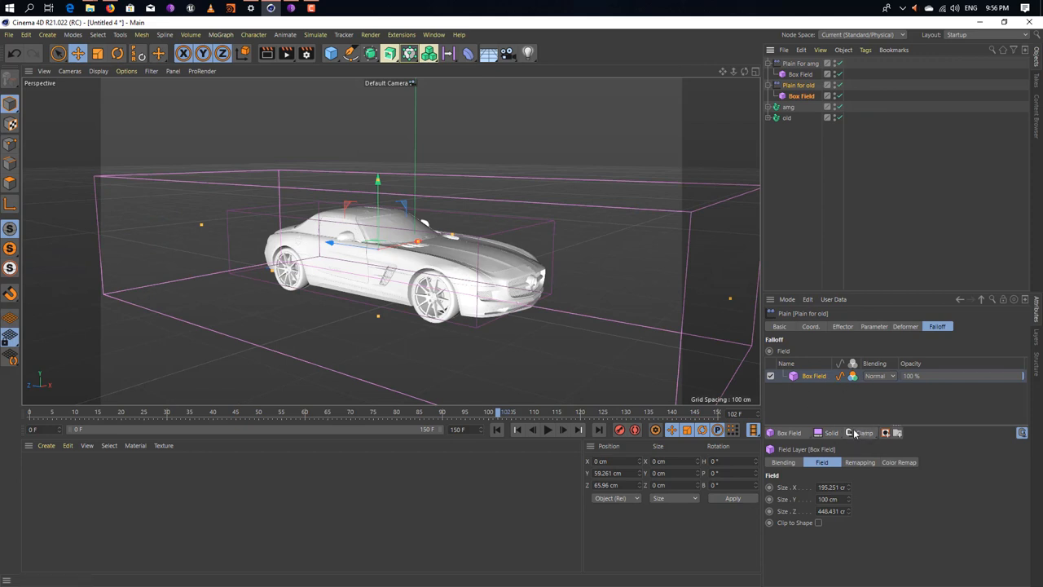
{"action": "mouse_move", "coordinate": [870, 430]}
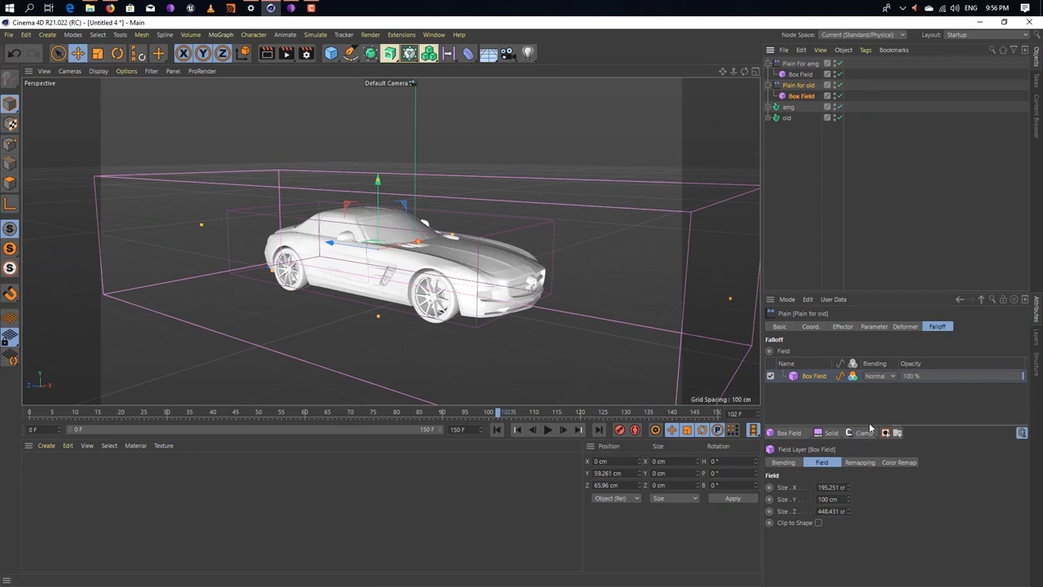
Add a Decay modifier layer above the Box Field in the amg falloff and preview the playback
{"action": "left_click", "coordinate": [863, 434]}
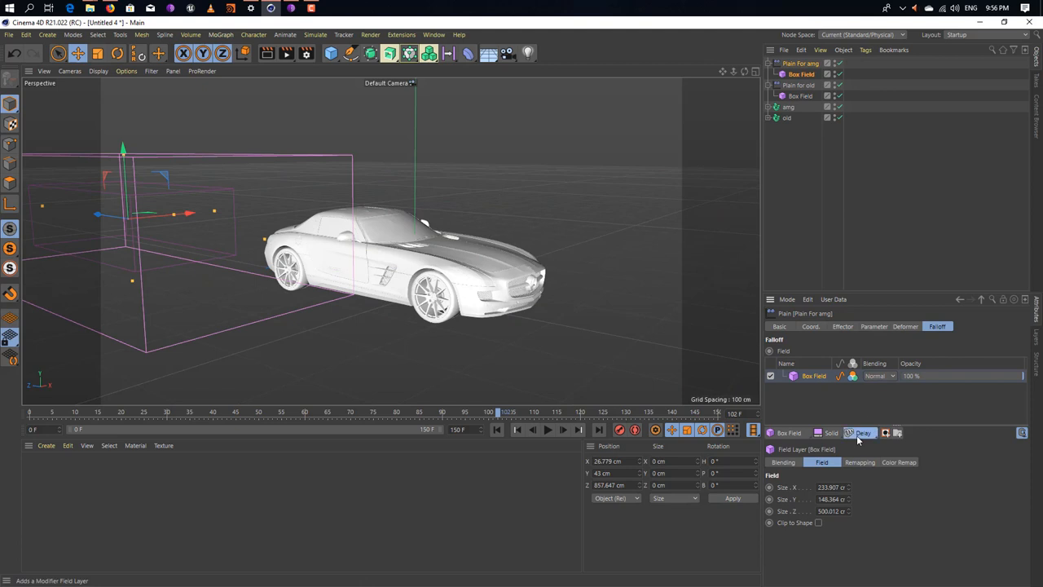
{"action": "left_click", "coordinate": [864, 434]}
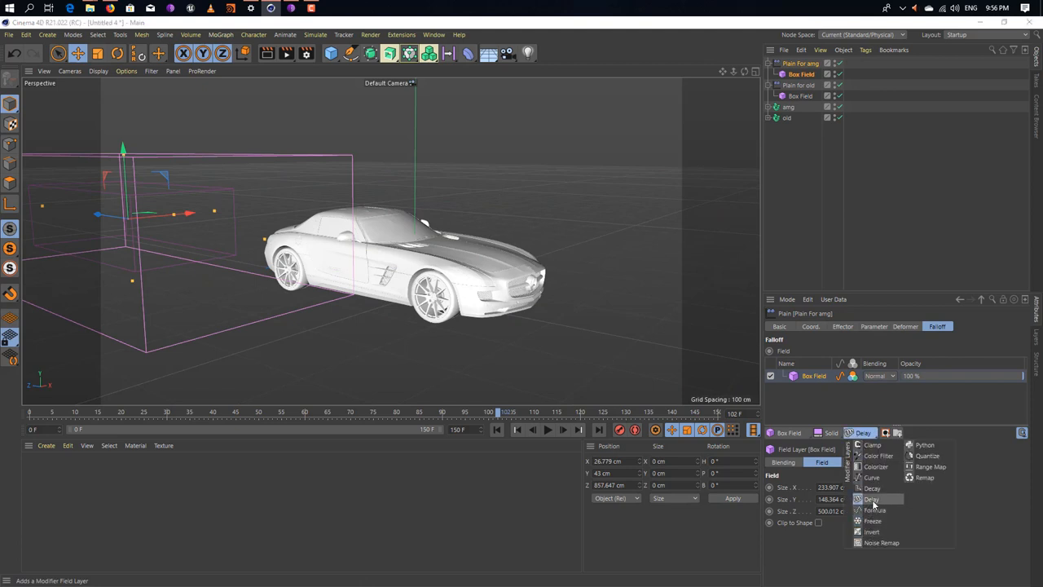
{"action": "left_click", "coordinate": [872, 498]}
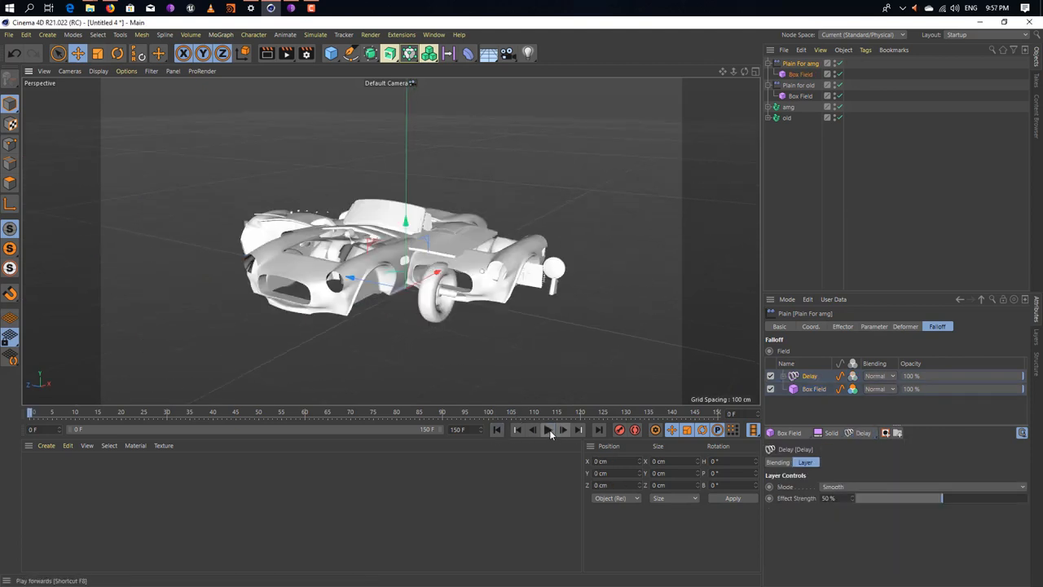
{"action": "left_click", "coordinate": [548, 430]}
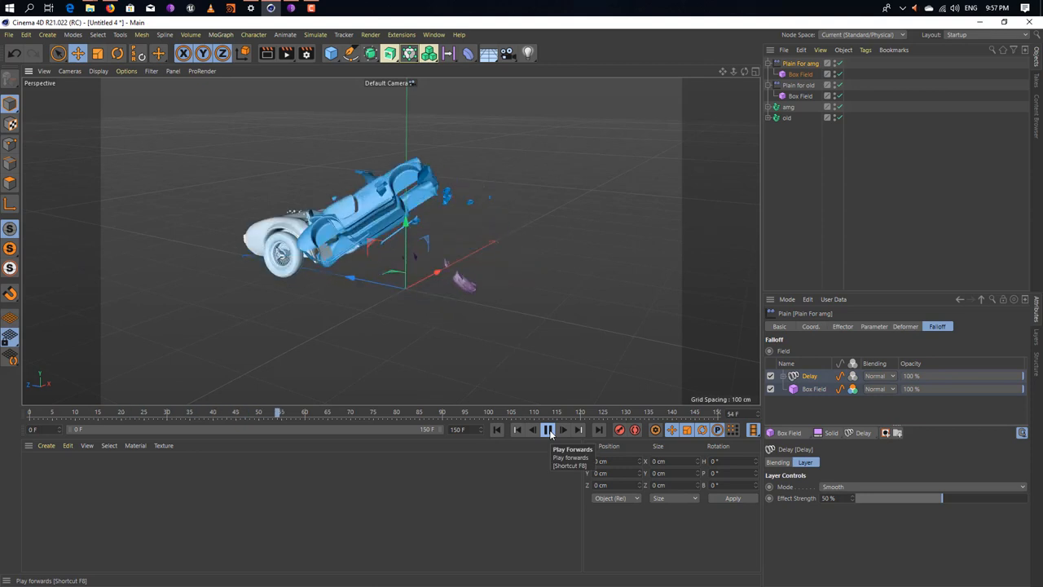
{"action": "left_click", "coordinate": [547, 430]}
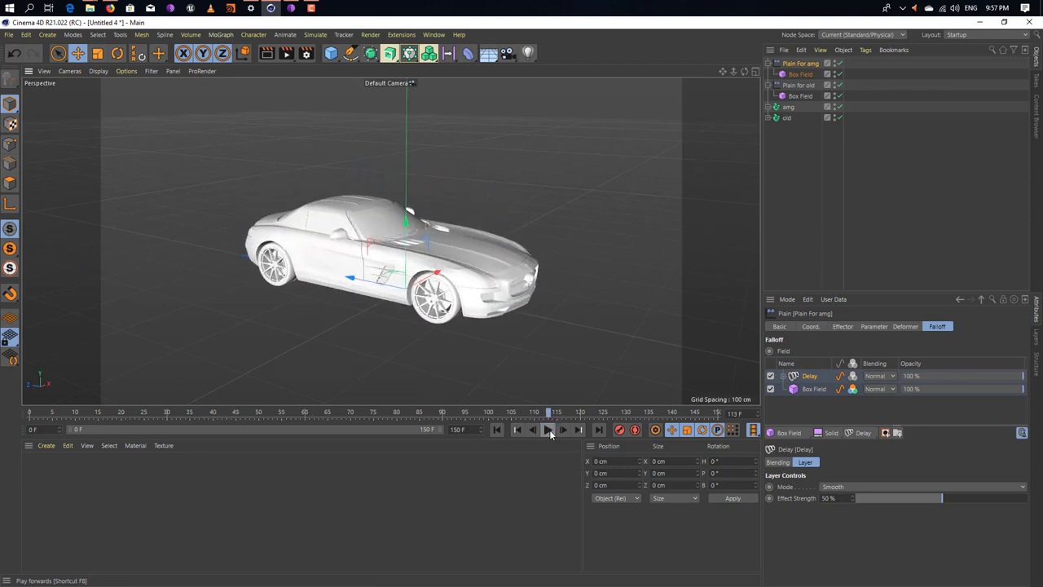